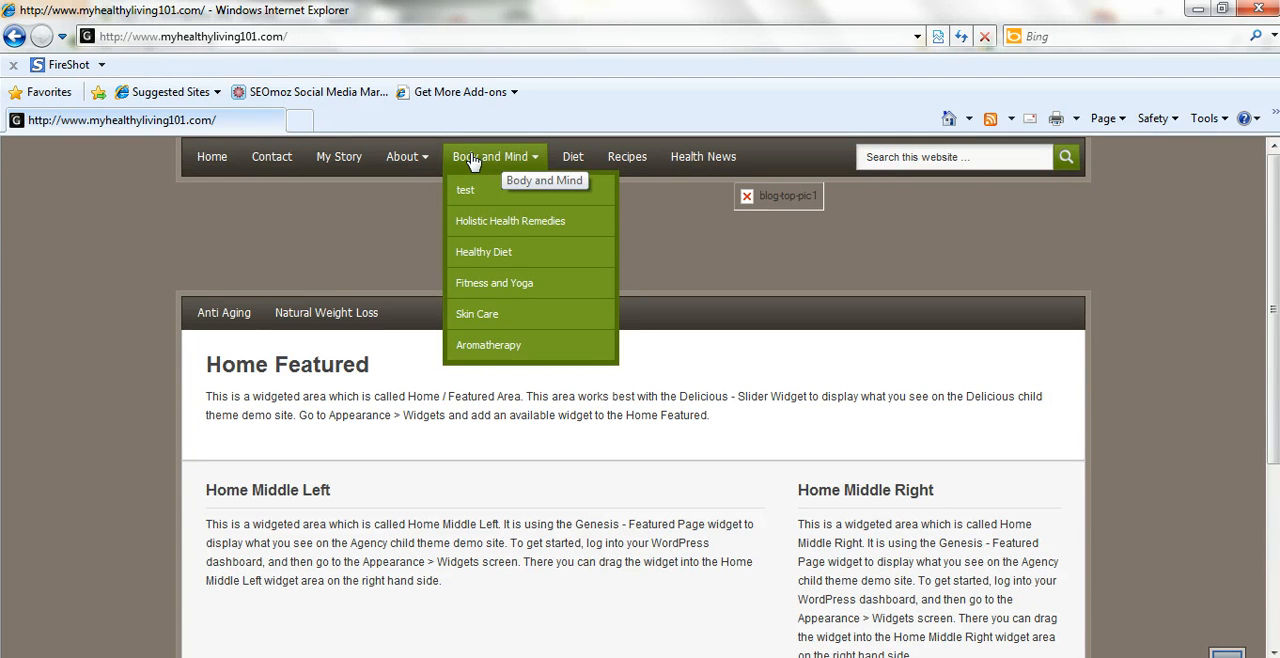
{"action": "mouse_move", "coordinate": [490, 289]}
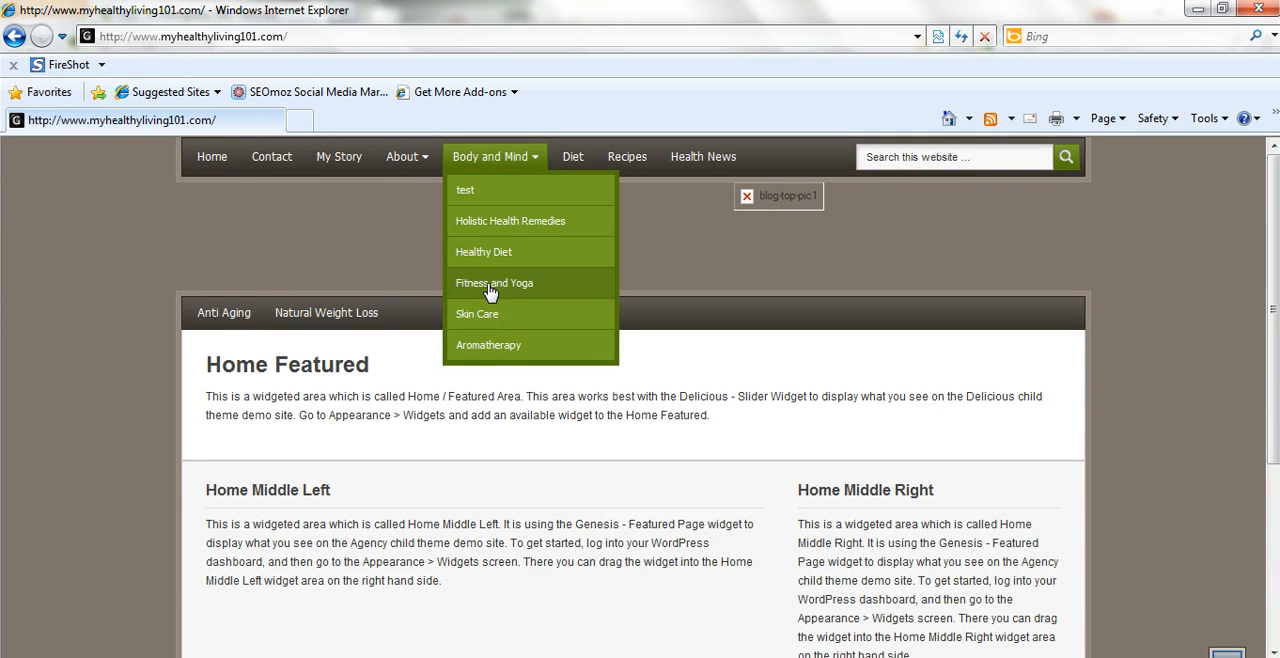
{"action": "mouse_move", "coordinate": [503, 228]}
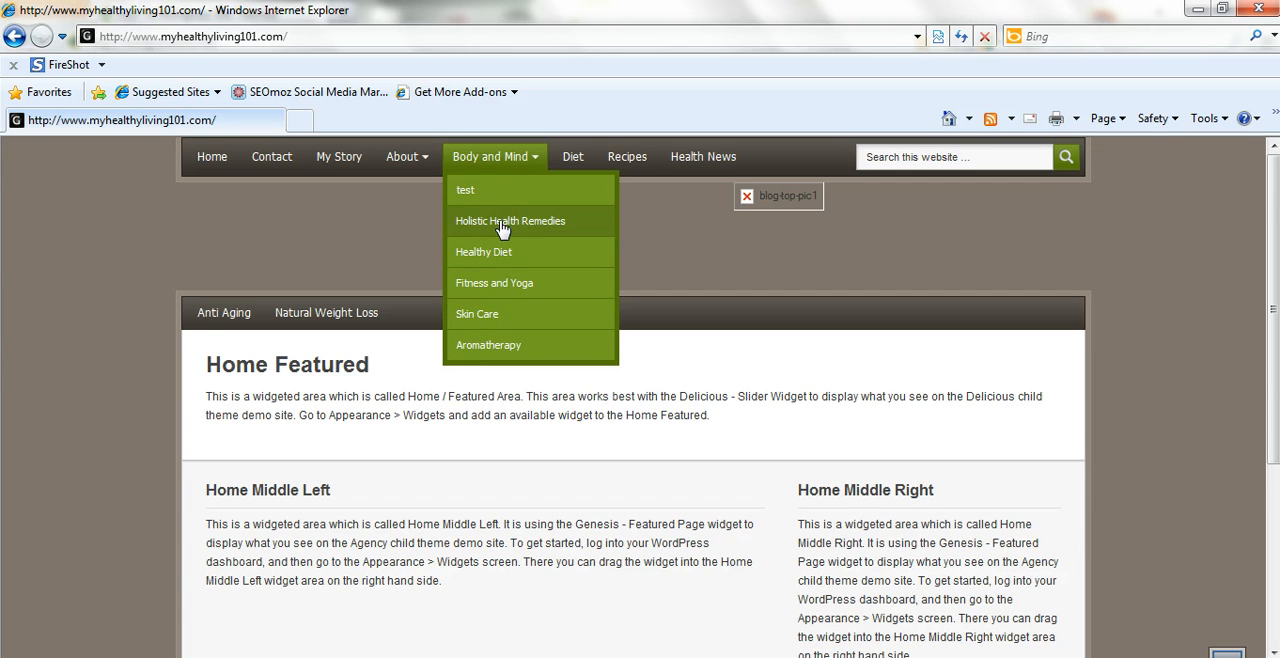
{"action": "mouse_move", "coordinate": [339, 156]}
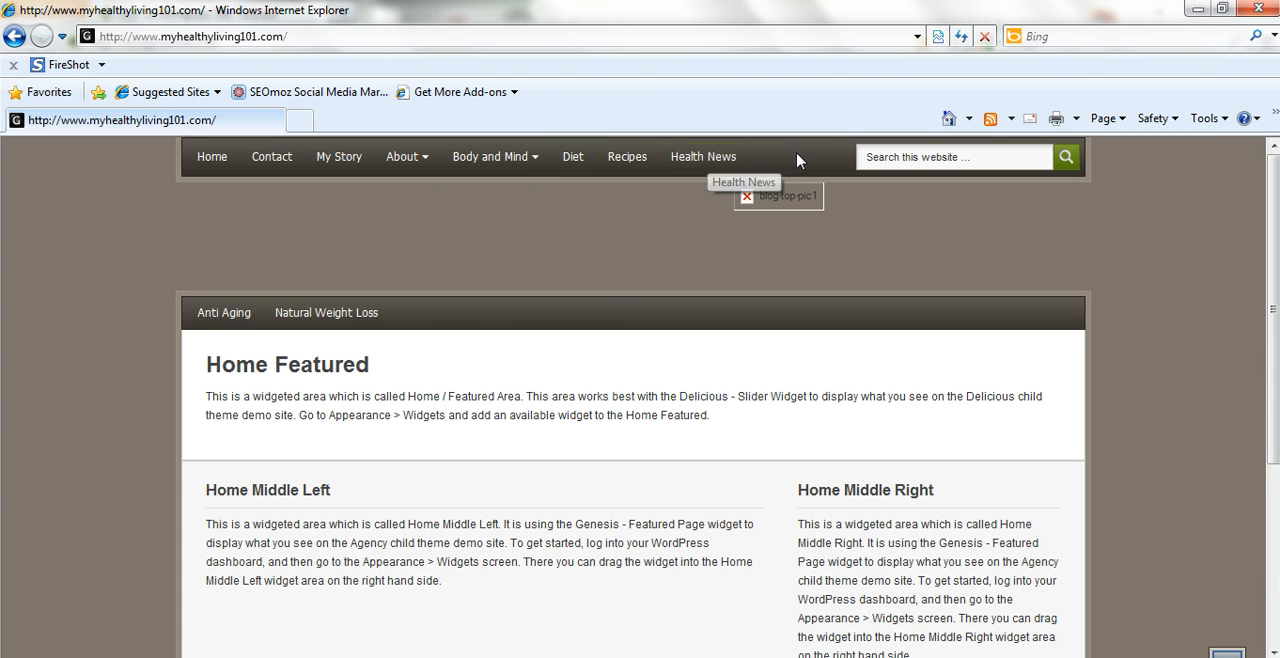
{"action": "mouse_move", "coordinate": [780, 161]}
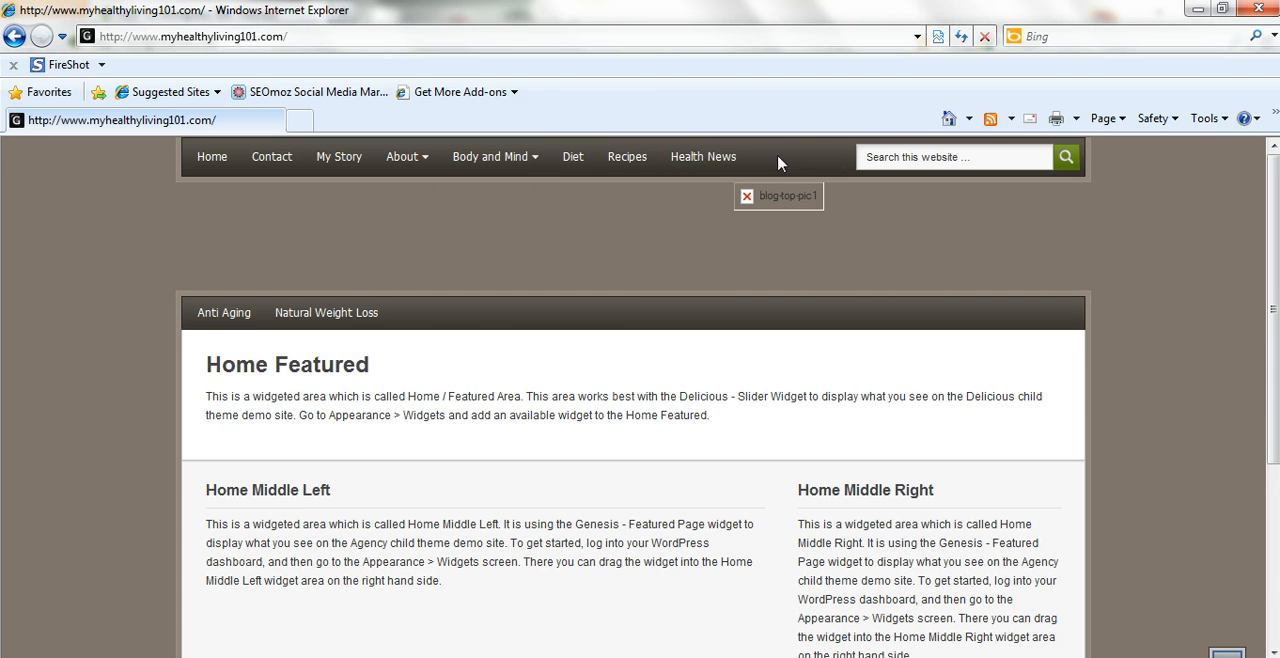
{"action": "mouse_move", "coordinate": [398, 170]}
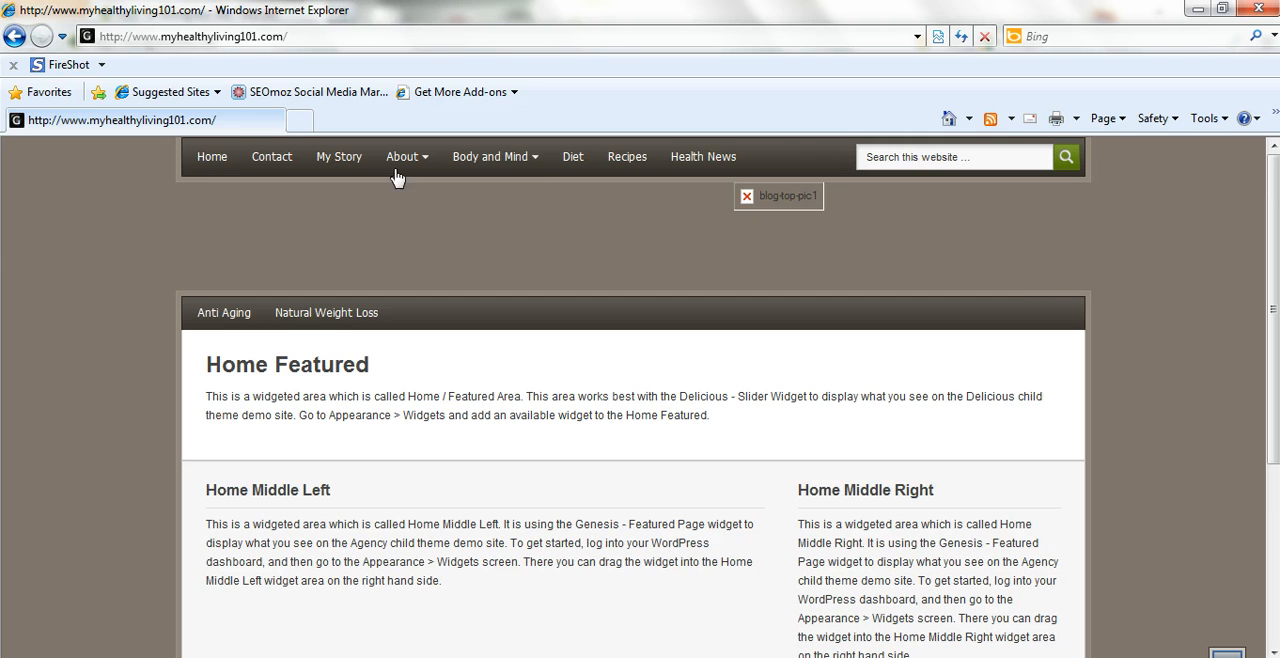
{"action": "mouse_move", "coordinate": [703, 156]}
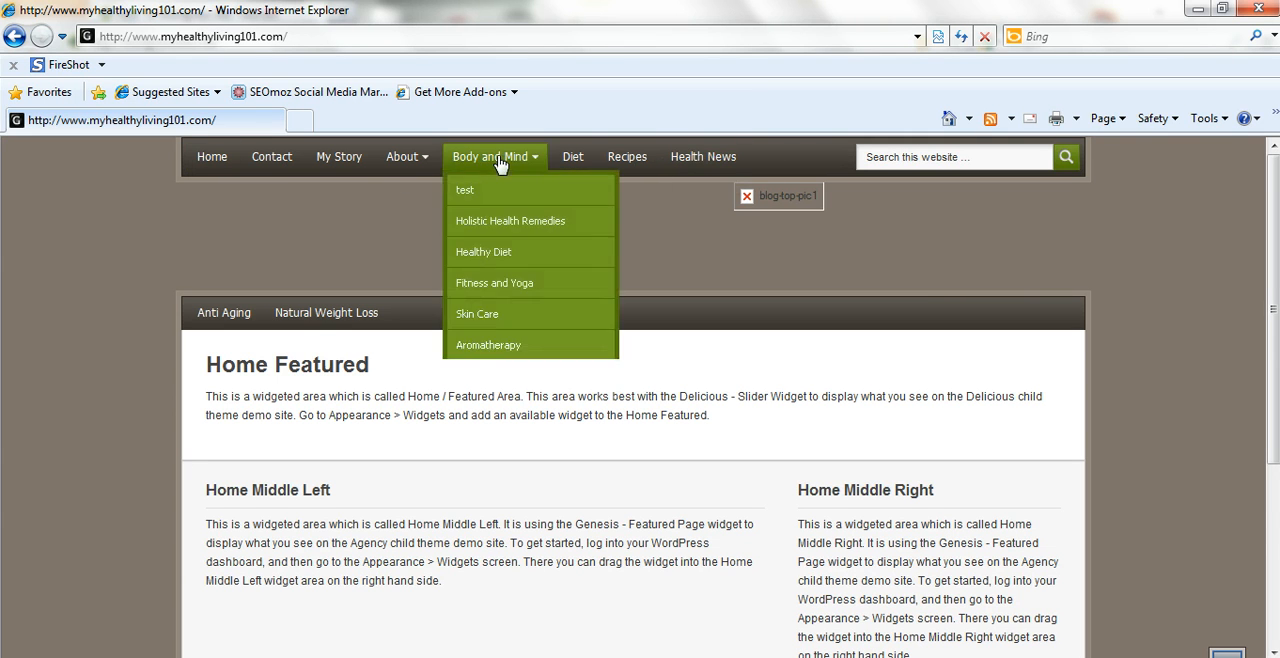
{"action": "mouse_move", "coordinate": [494, 282]}
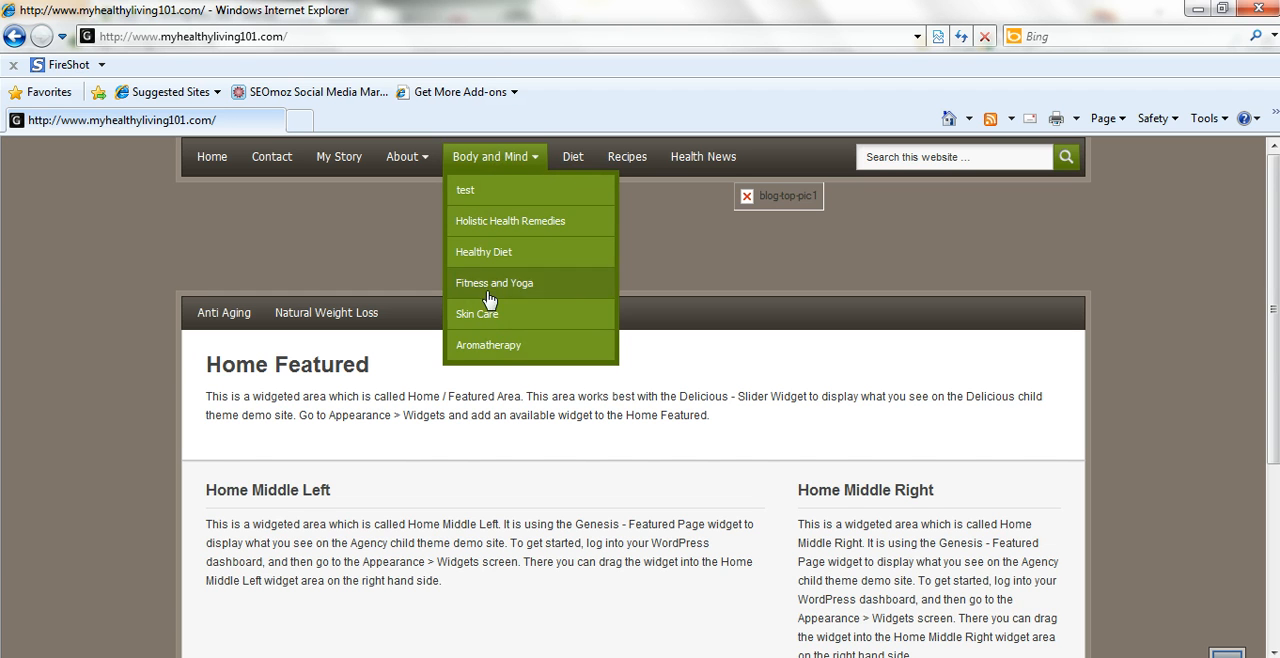
{"action": "mouse_move", "coordinate": [505, 314]}
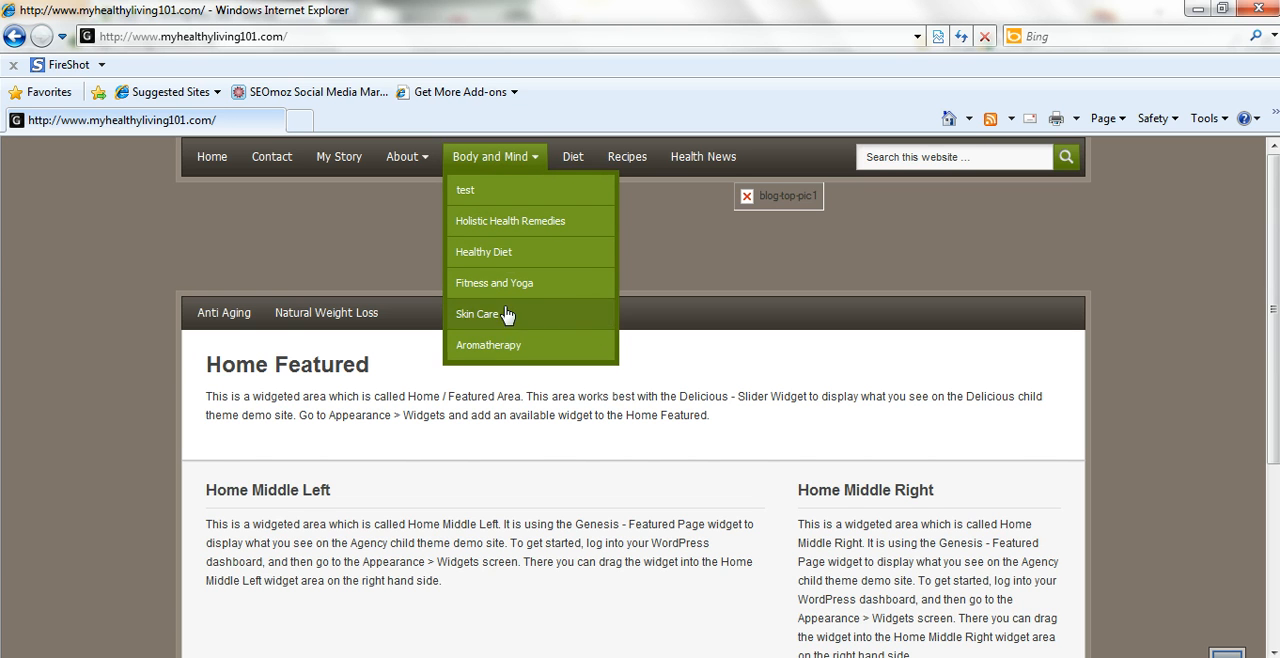
{"action": "mouse_move", "coordinate": [493, 221]}
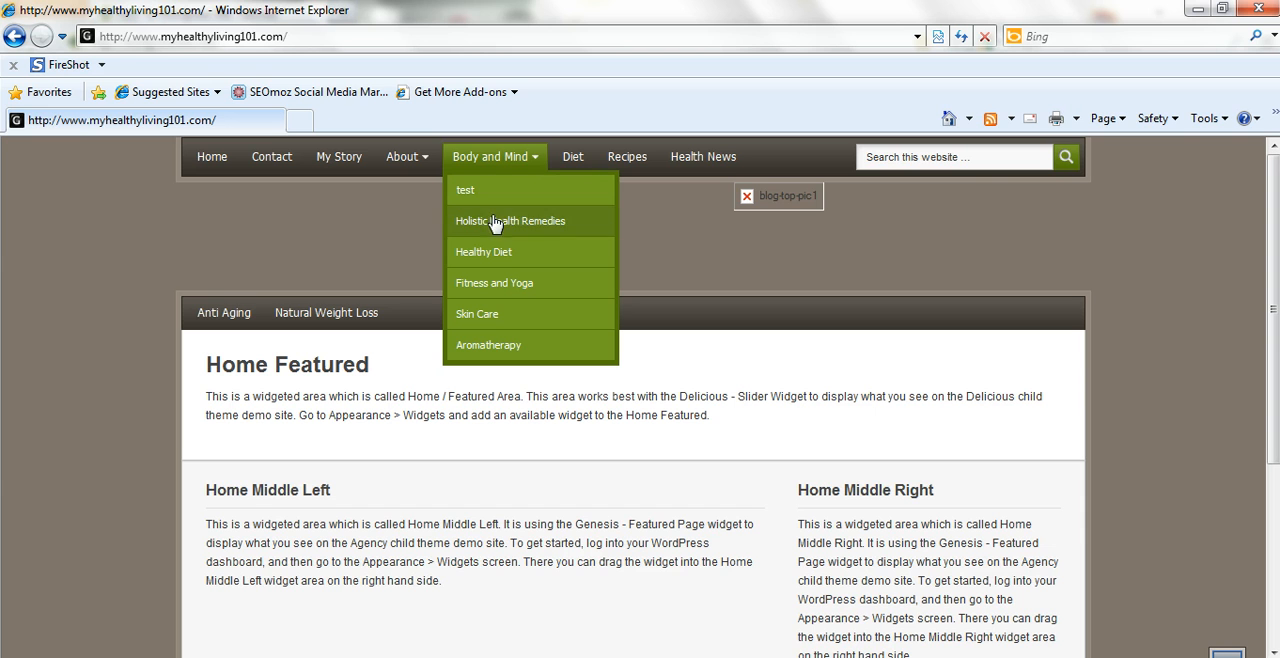
{"action": "mouse_move", "coordinate": [487, 170]}
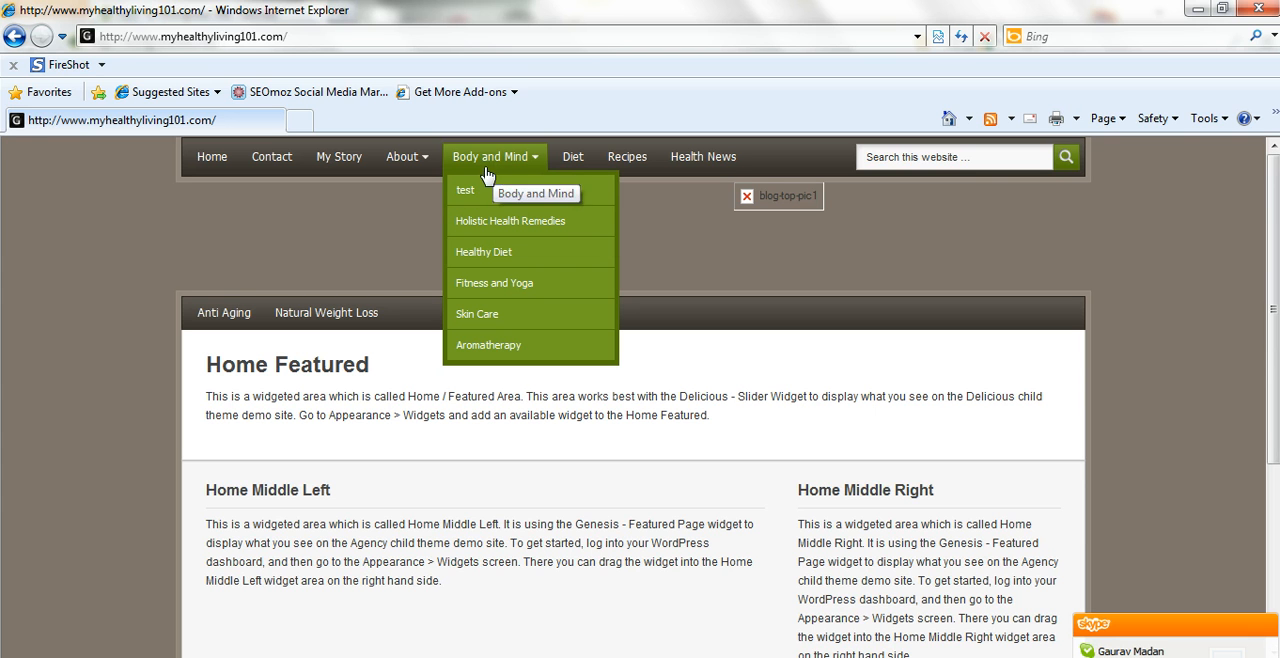
{"action": "mouse_move", "coordinate": [405, 156]}
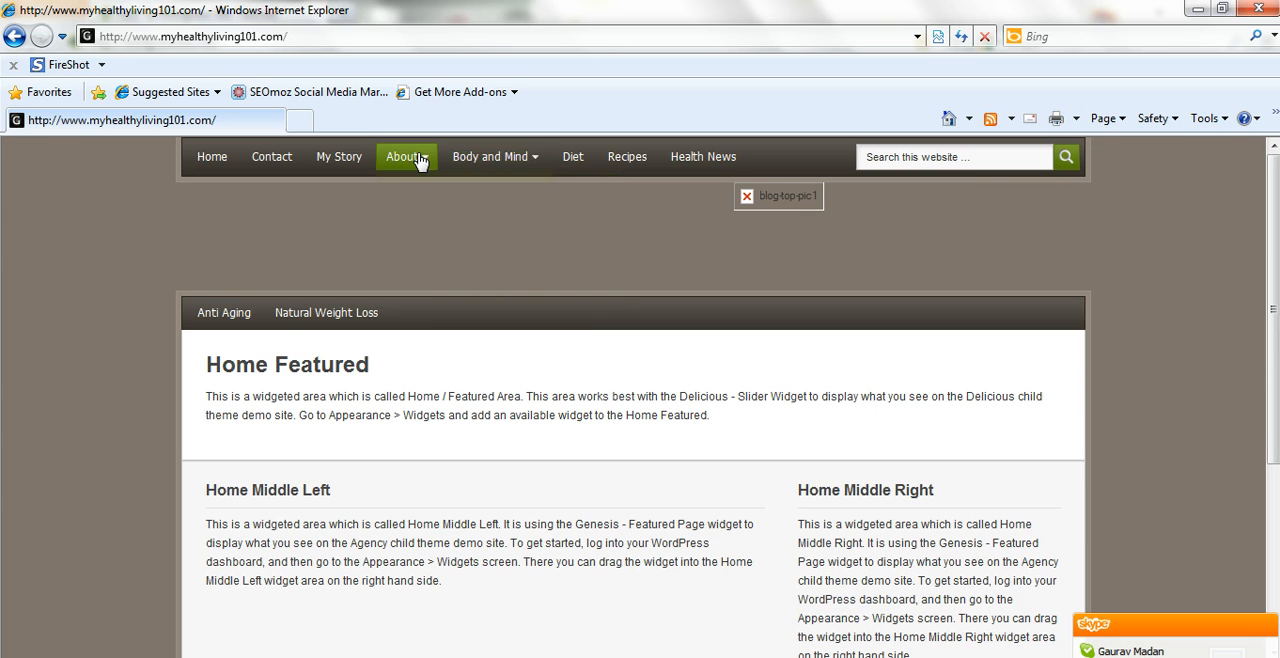
{"action": "mouse_move", "coordinate": [771, 157]}
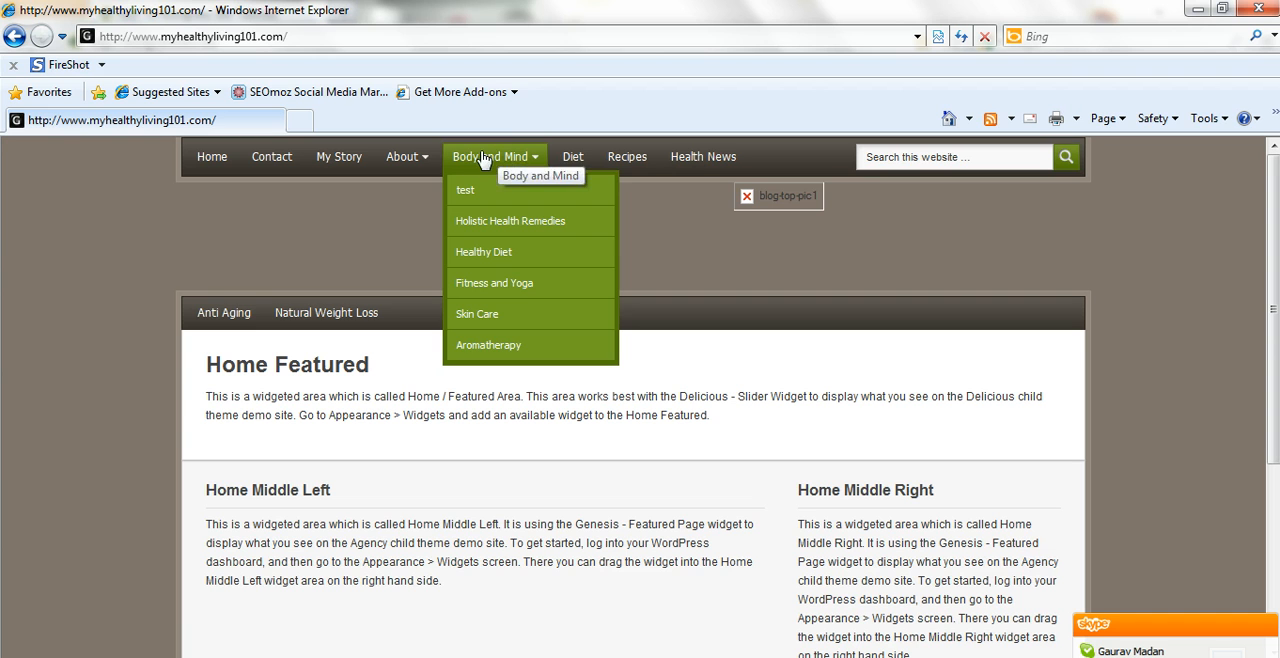
{"action": "mouse_move", "coordinate": [478, 314]}
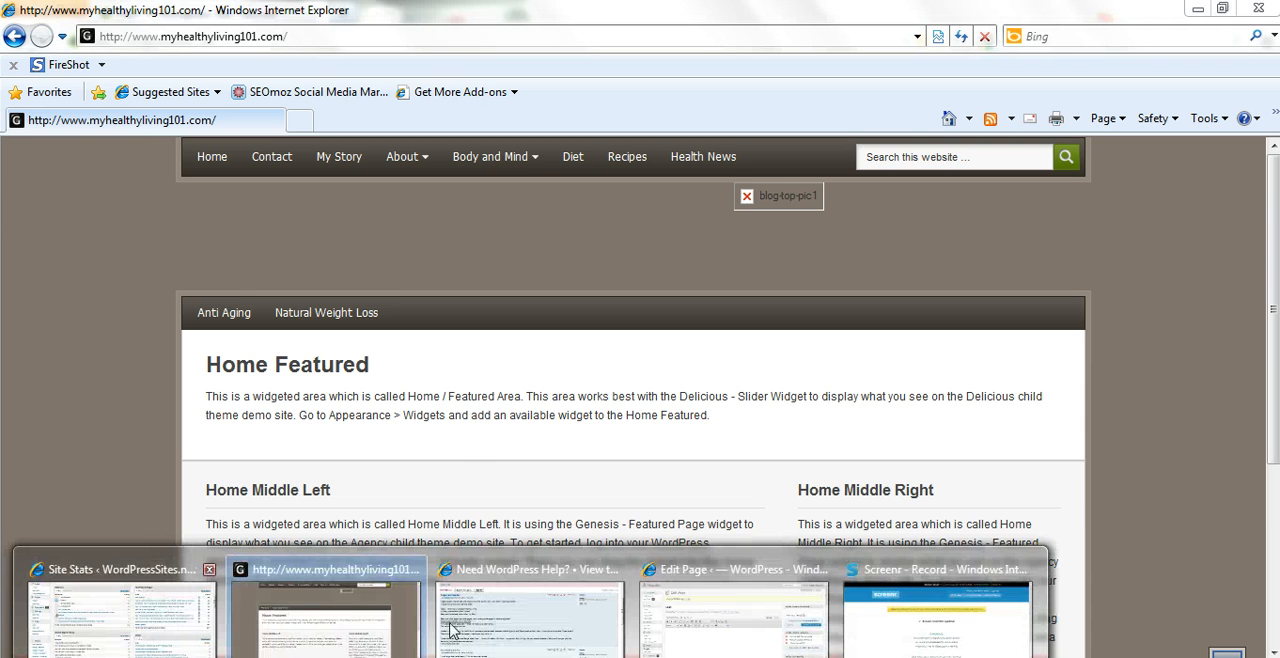
- Return to the Internet Explorer window editing the published test page and scroll down
{"action": "left_click", "coordinate": [732, 610]}
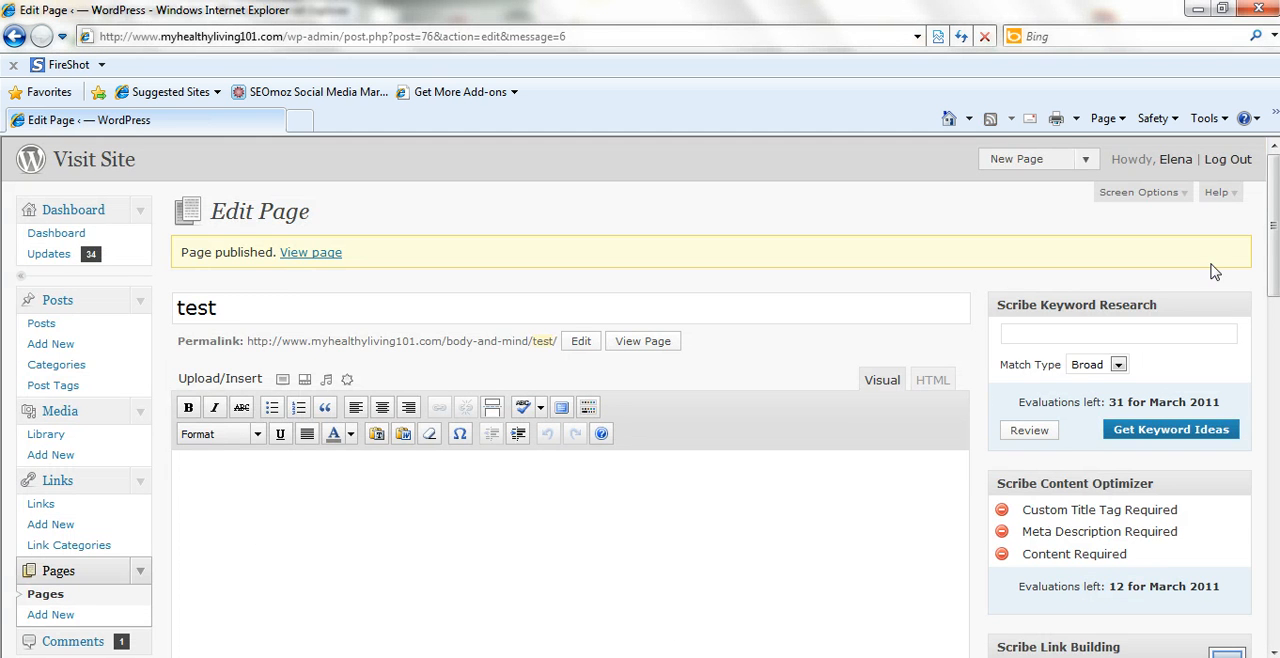
{"action": "scroll", "scroll_direction": "down", "scroll_amount": 3}
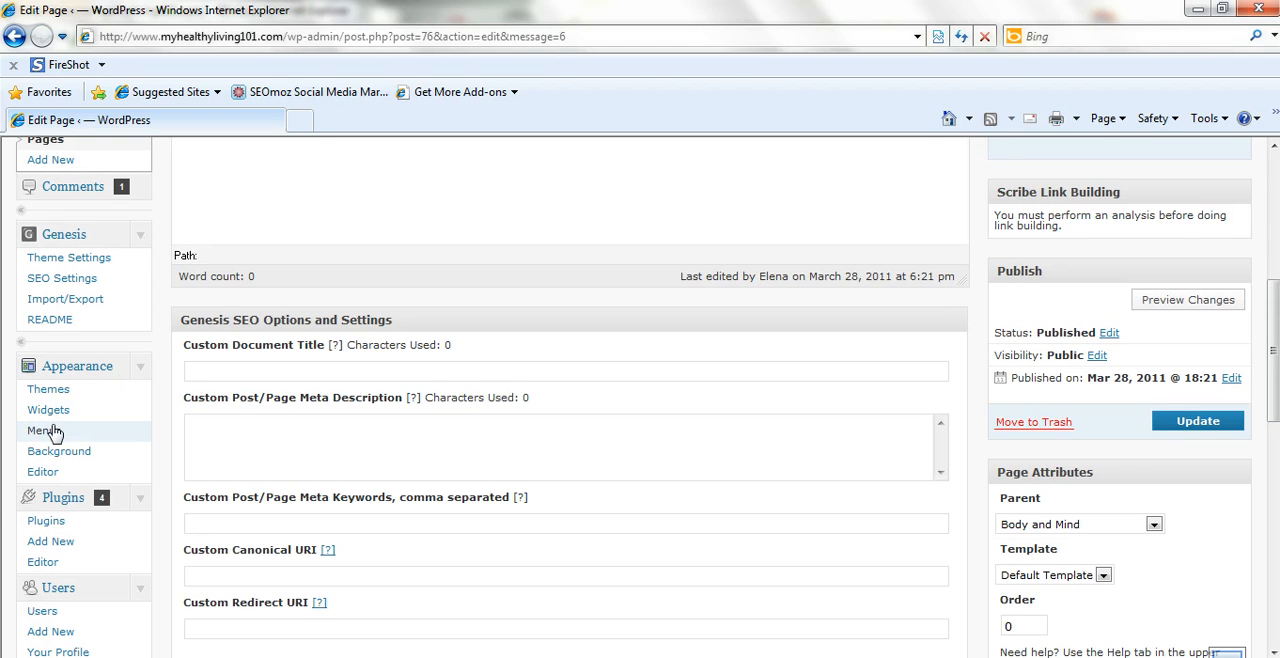
{"action": "mouse_move", "coordinate": [1273, 217]}
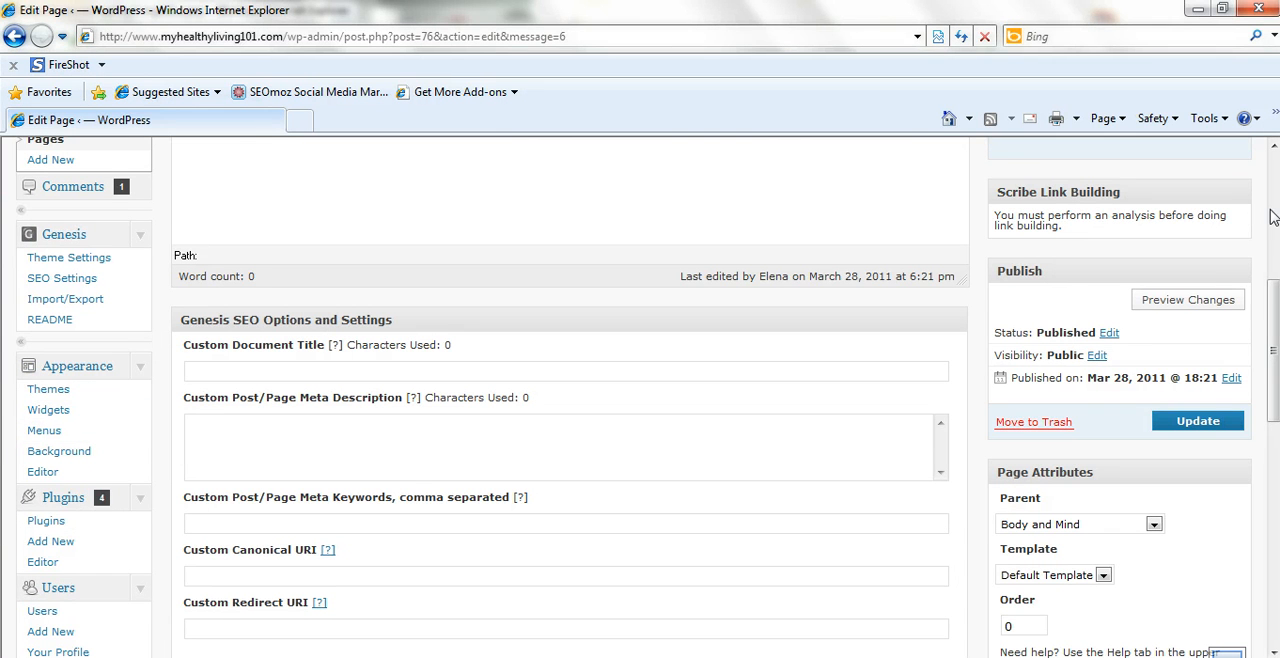
{"action": "mouse_move", "coordinate": [1207, 335]}
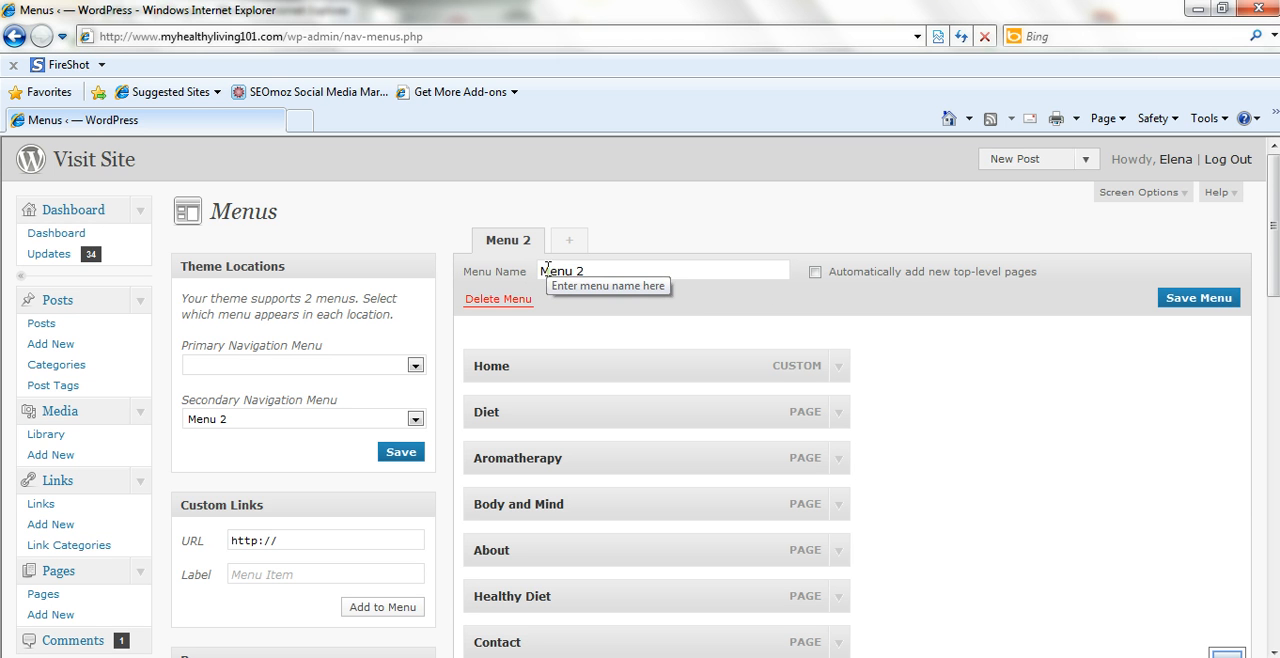
{"action": "mouse_move", "coordinate": [600, 355]}
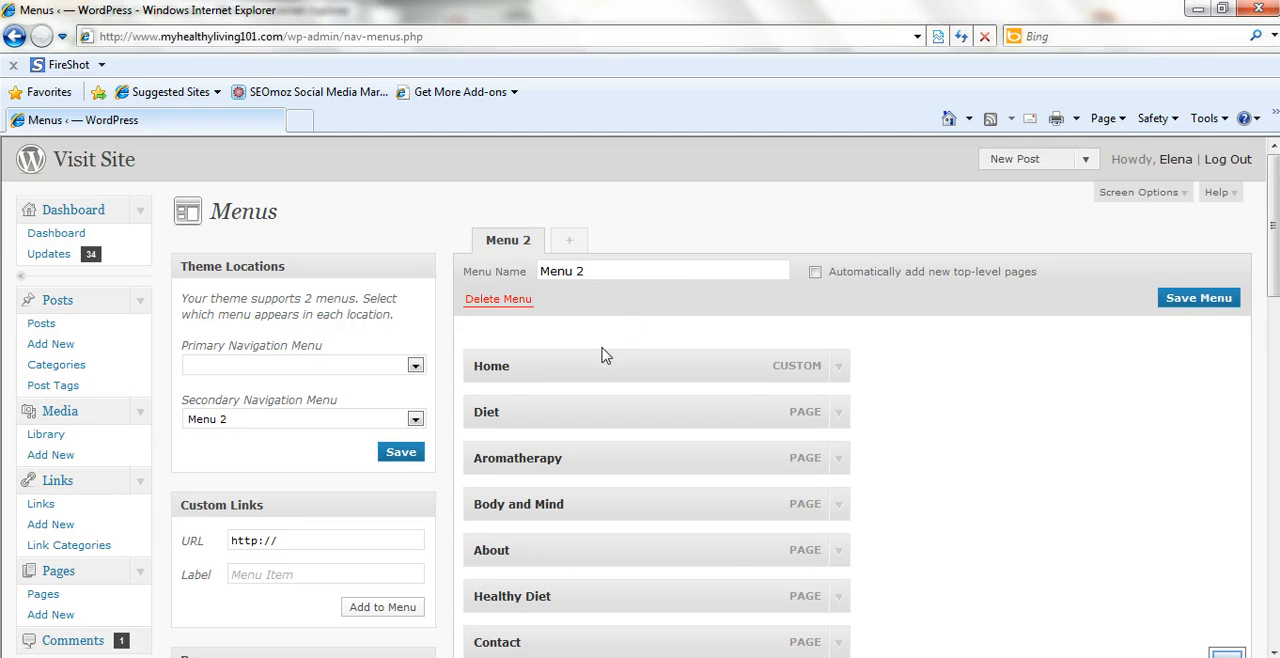
{"action": "mouse_move", "coordinate": [754, 397]}
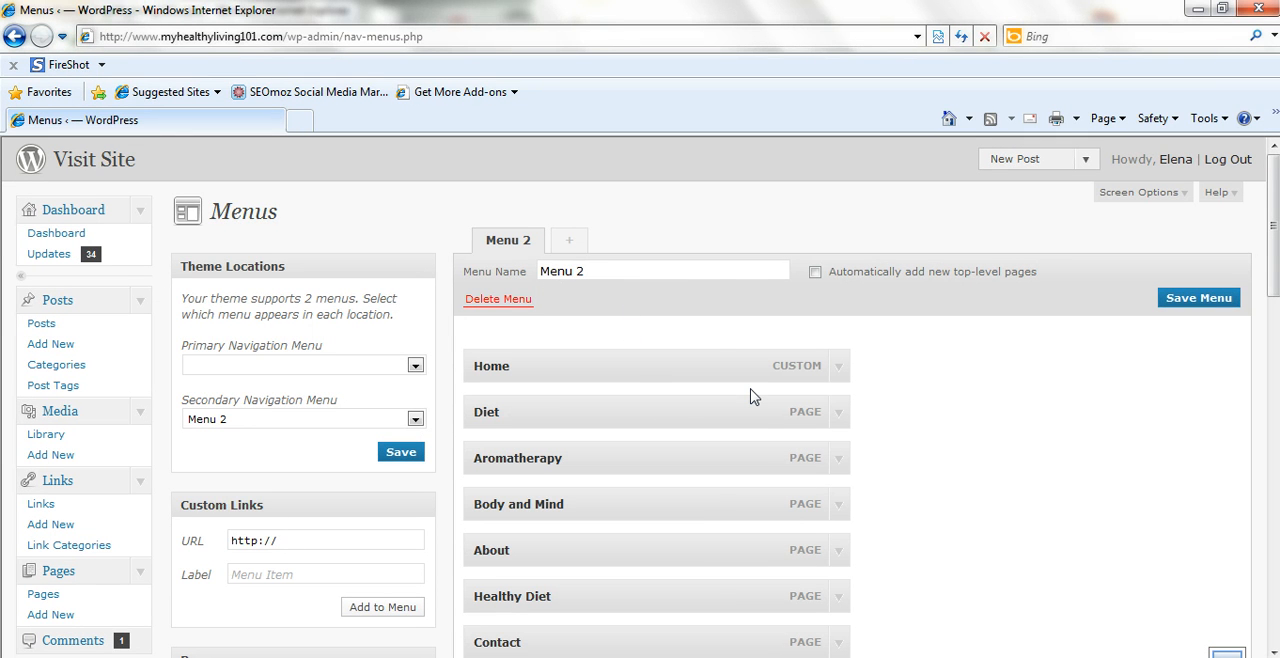
{"action": "mouse_move", "coordinate": [576, 416]}
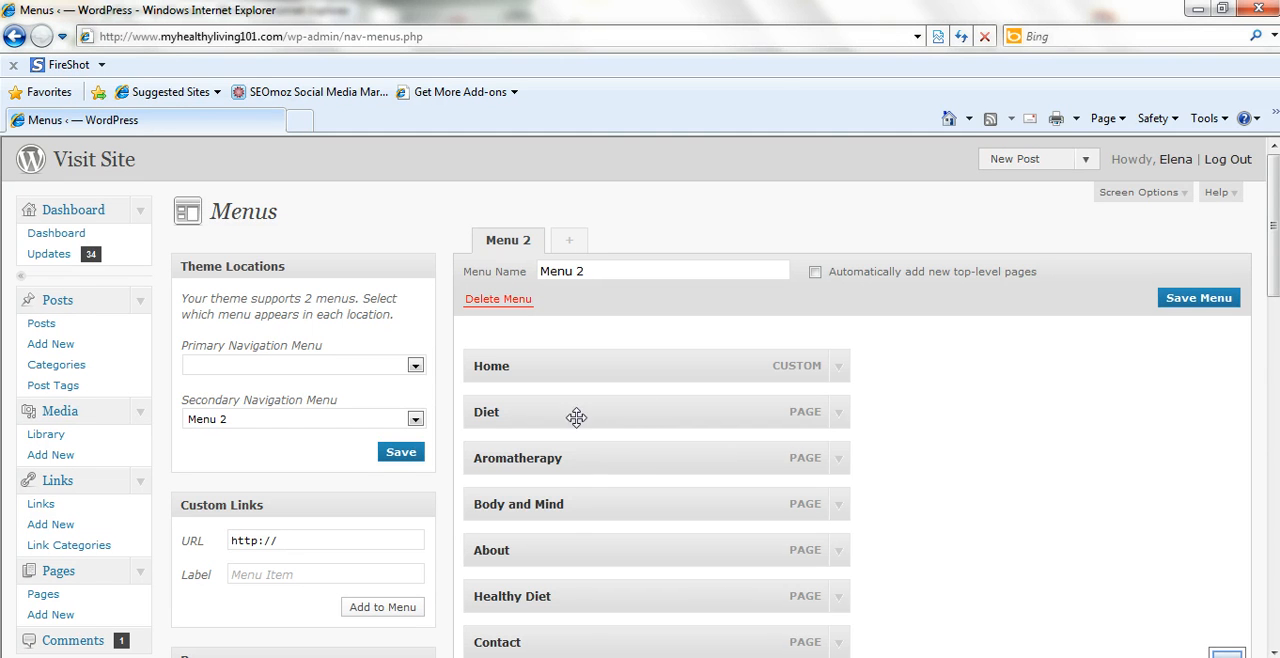
{"action": "mouse_move", "coordinate": [562, 516]}
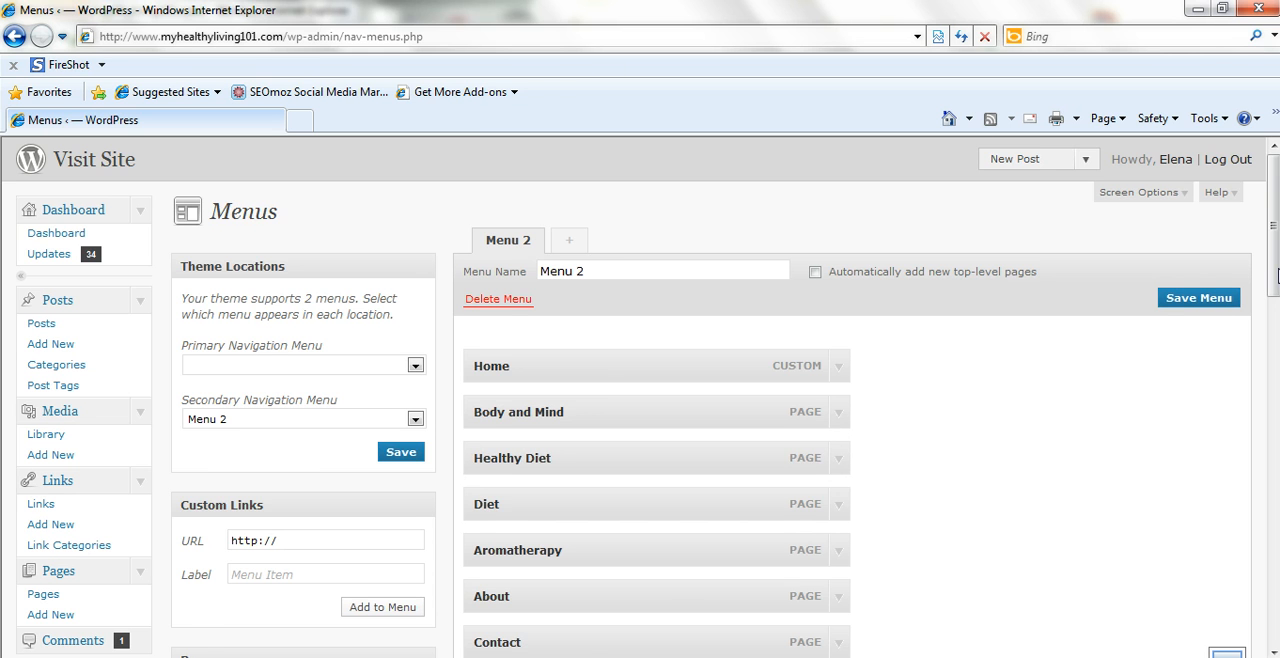
- Drag Healthy Living in Menu 2 up to sit just below Contact
{"action": "scroll", "scroll_direction": "down", "scroll_amount": 3}
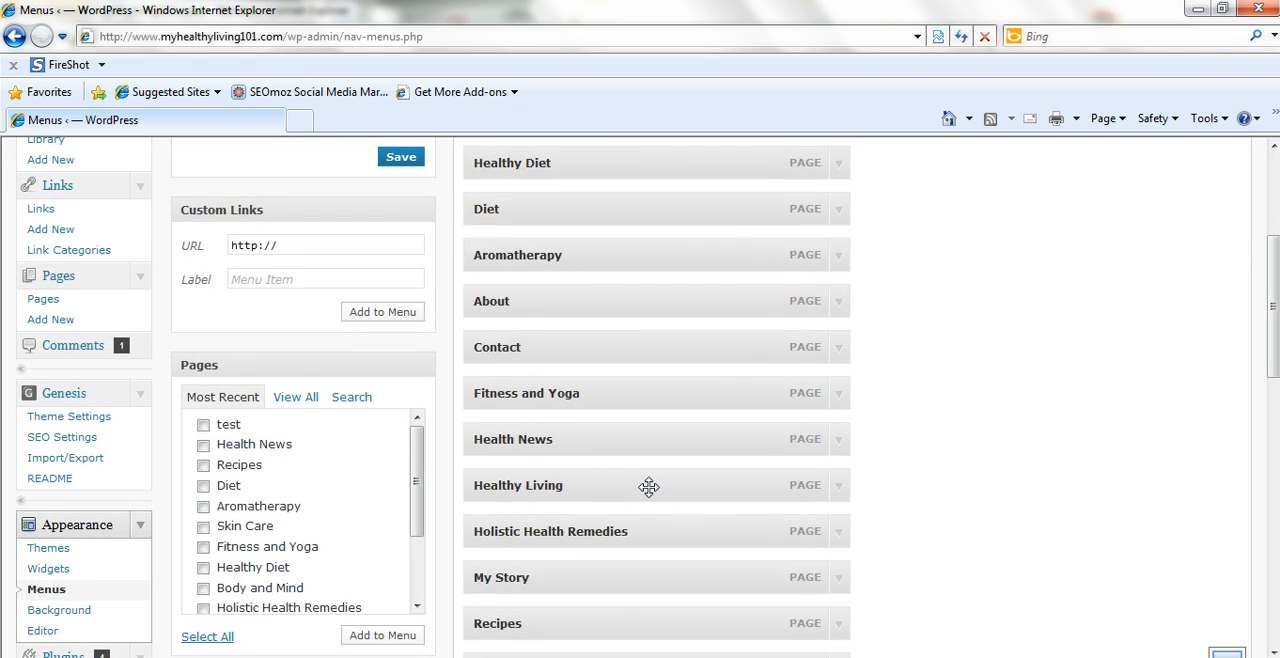
{"action": "left_click_drag", "start_coordinate": [649, 485], "coordinate": [649, 393]}
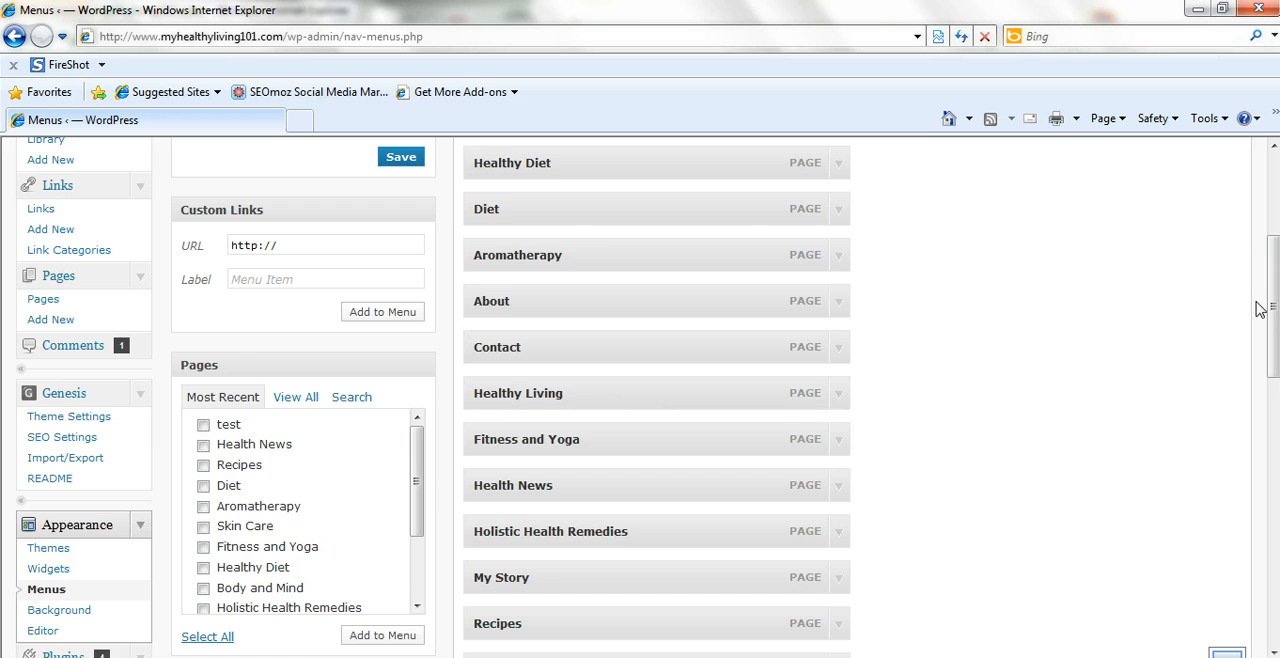
{"action": "scroll", "scroll_direction": "up", "scroll_amount": 3}
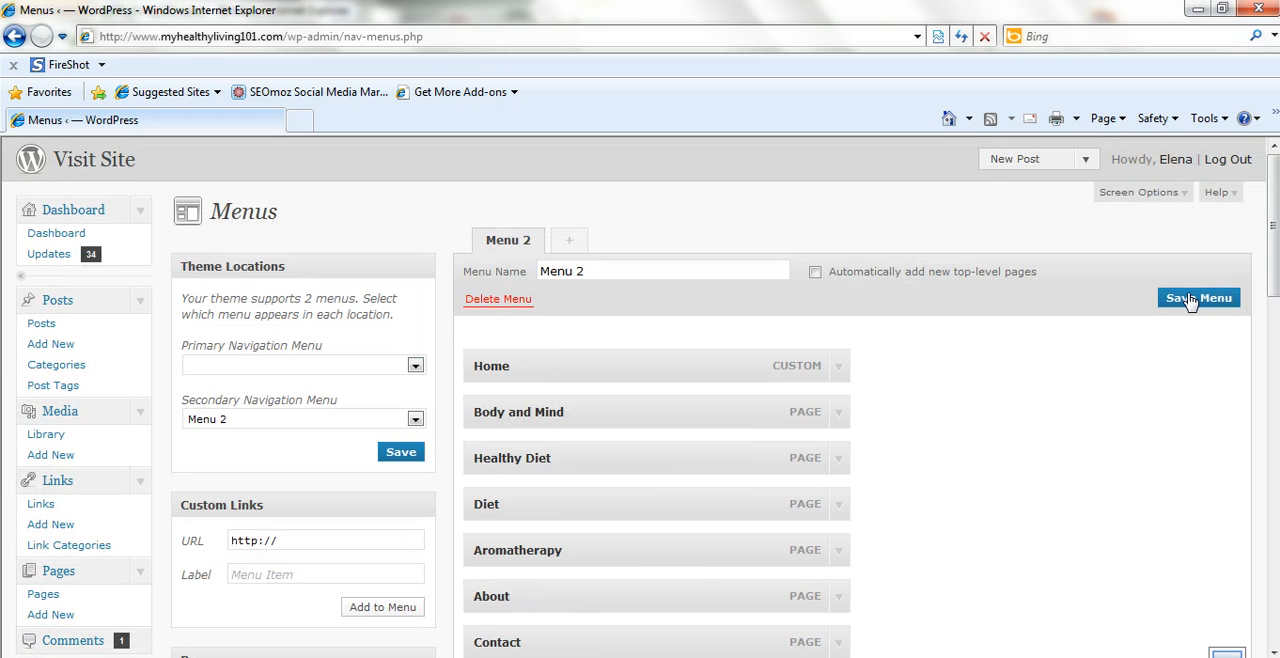
{"action": "mouse_move", "coordinate": [1270, 303]}
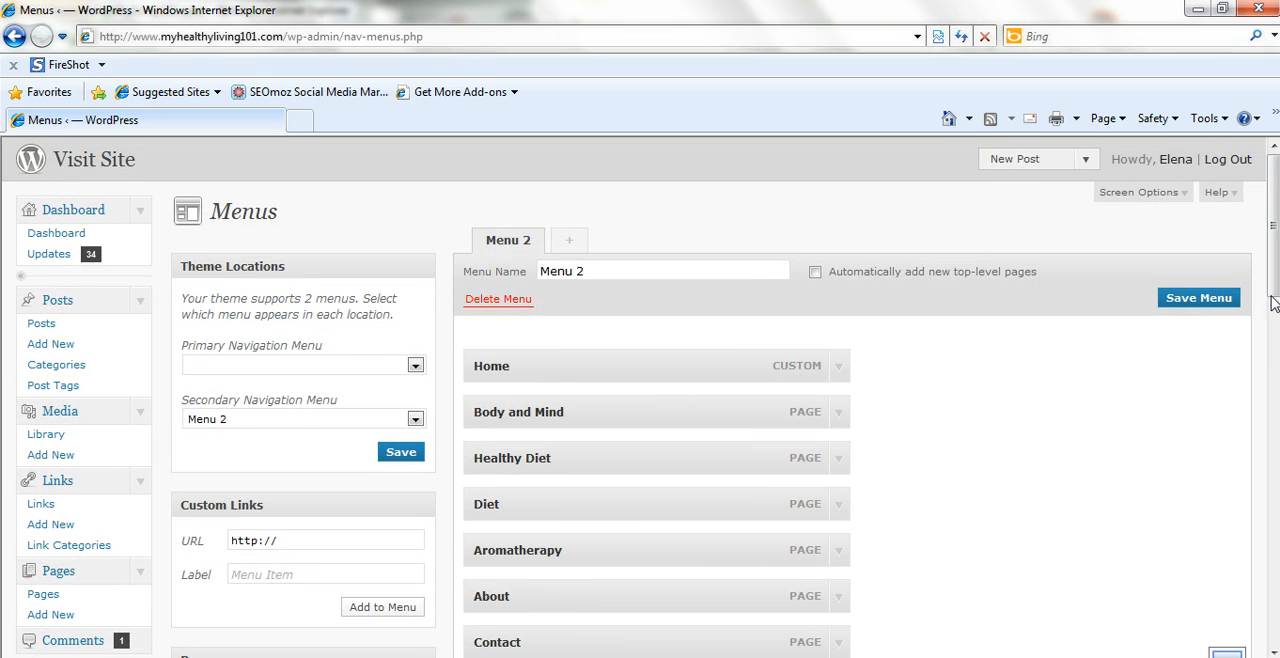
- Choose Menu 2 for the Primary Navigation Menu theme location
{"action": "scroll", "scroll_direction": "down", "scroll_amount": 3}
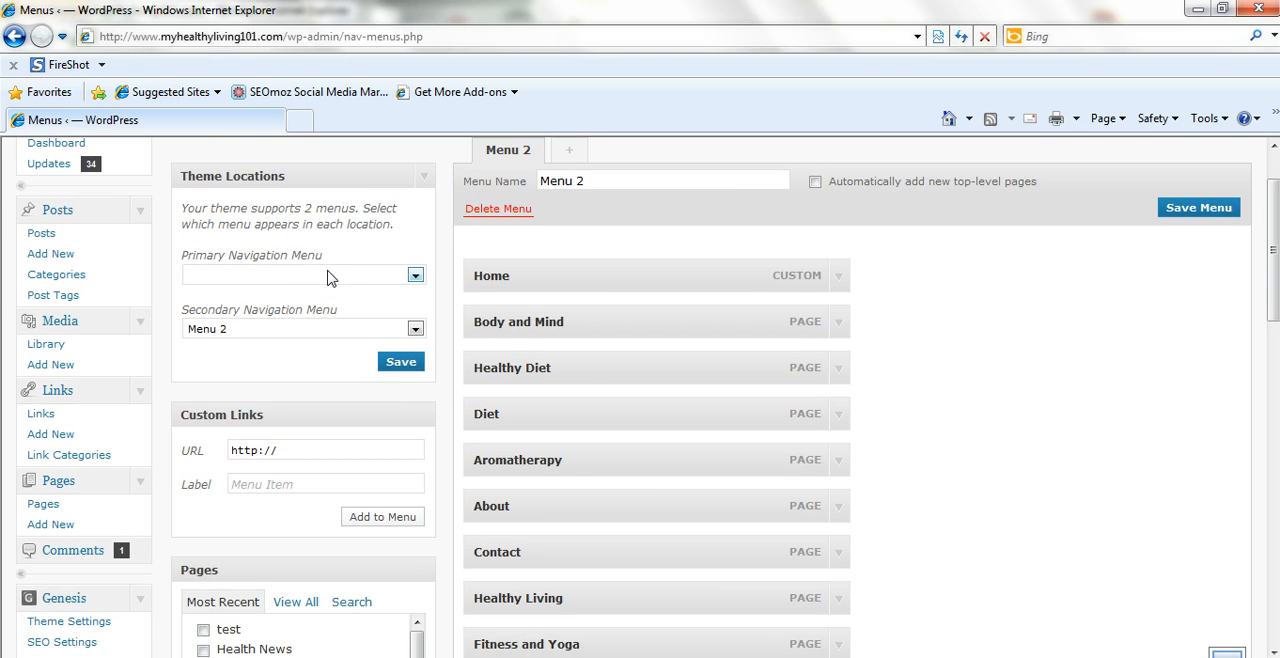
{"action": "mouse_move", "coordinate": [358, 277]}
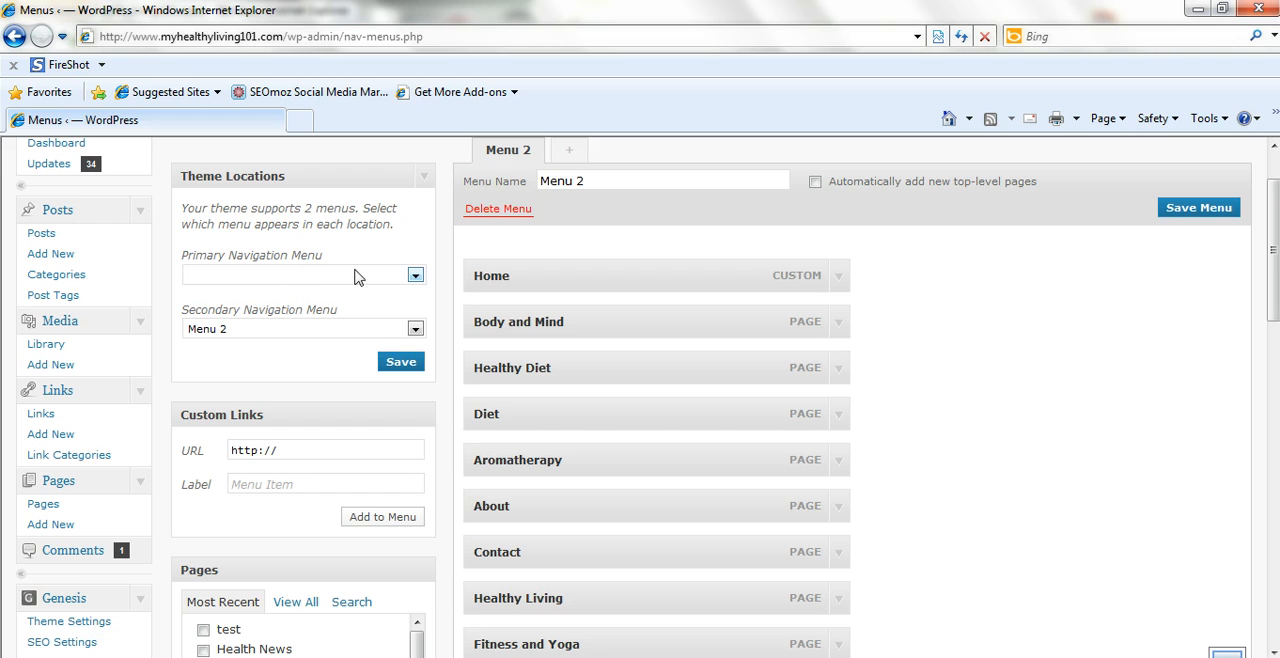
{"action": "left_click", "coordinate": [415, 275]}
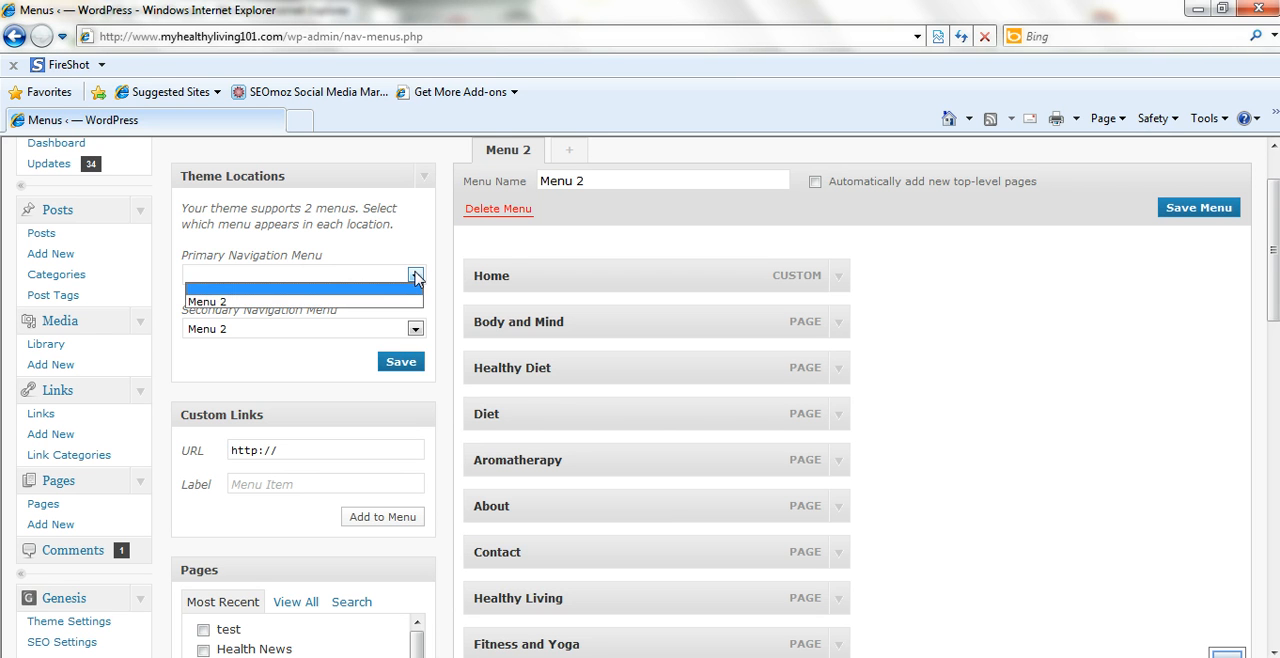
{"action": "mouse_move", "coordinate": [250, 301]}
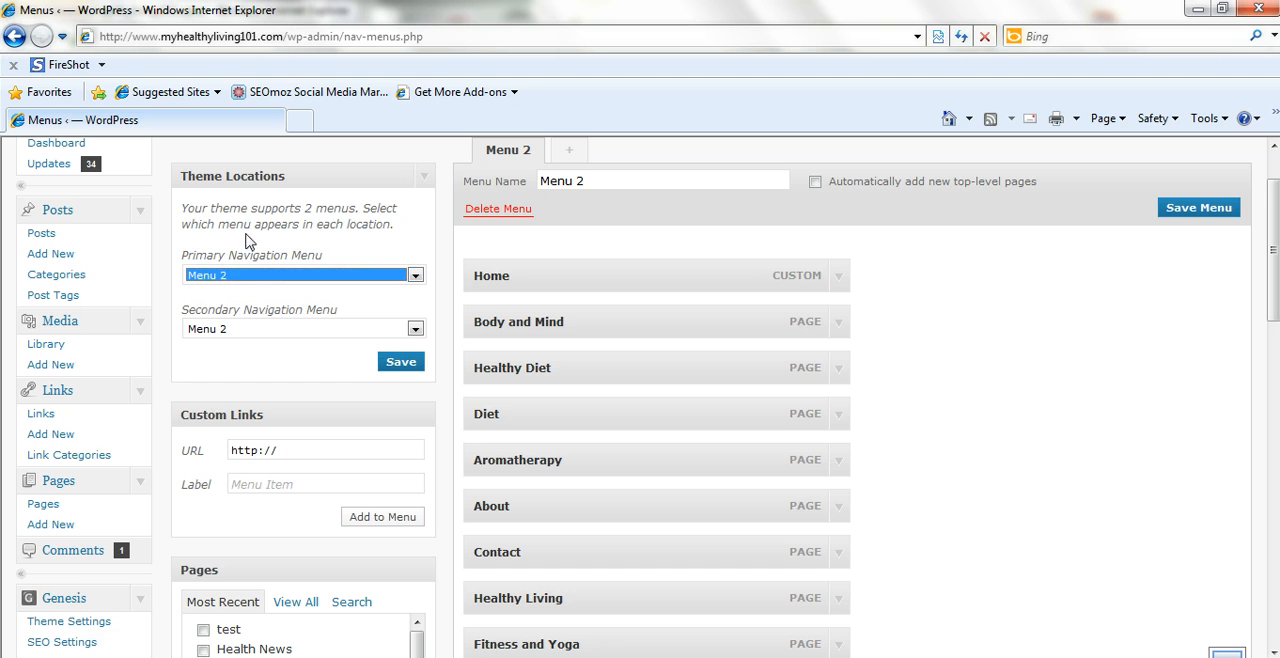
{"action": "left_click", "coordinate": [414, 328]}
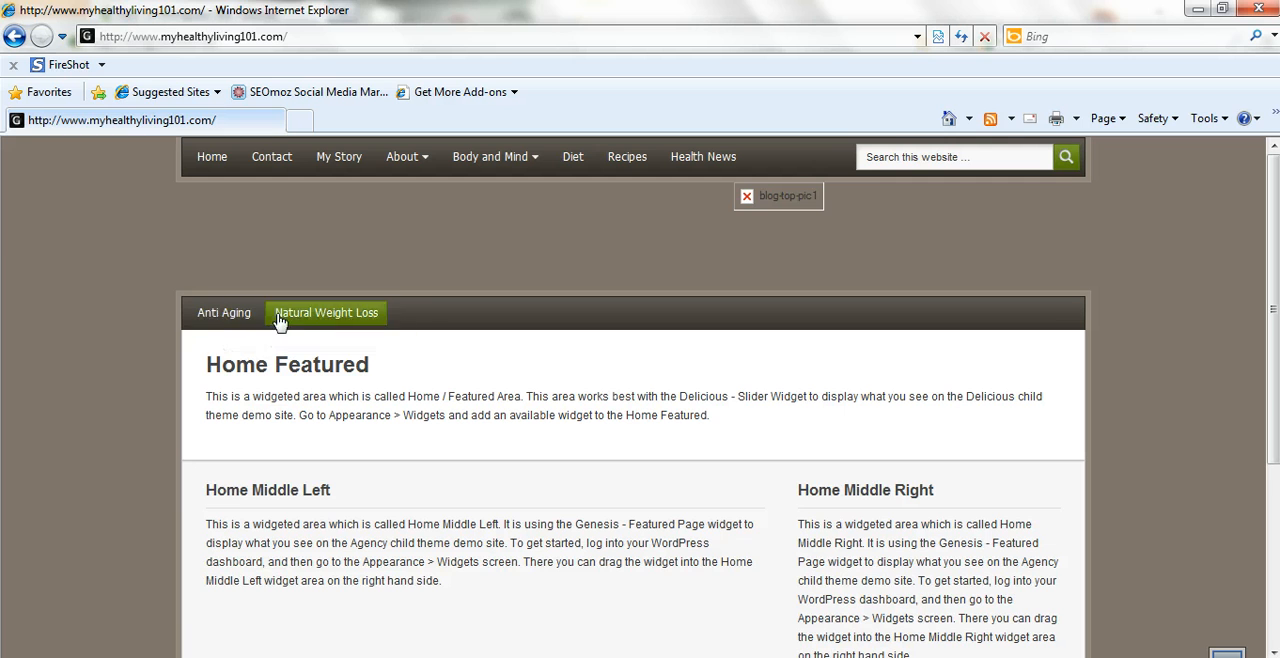
{"action": "mouse_move", "coordinate": [995, 319]}
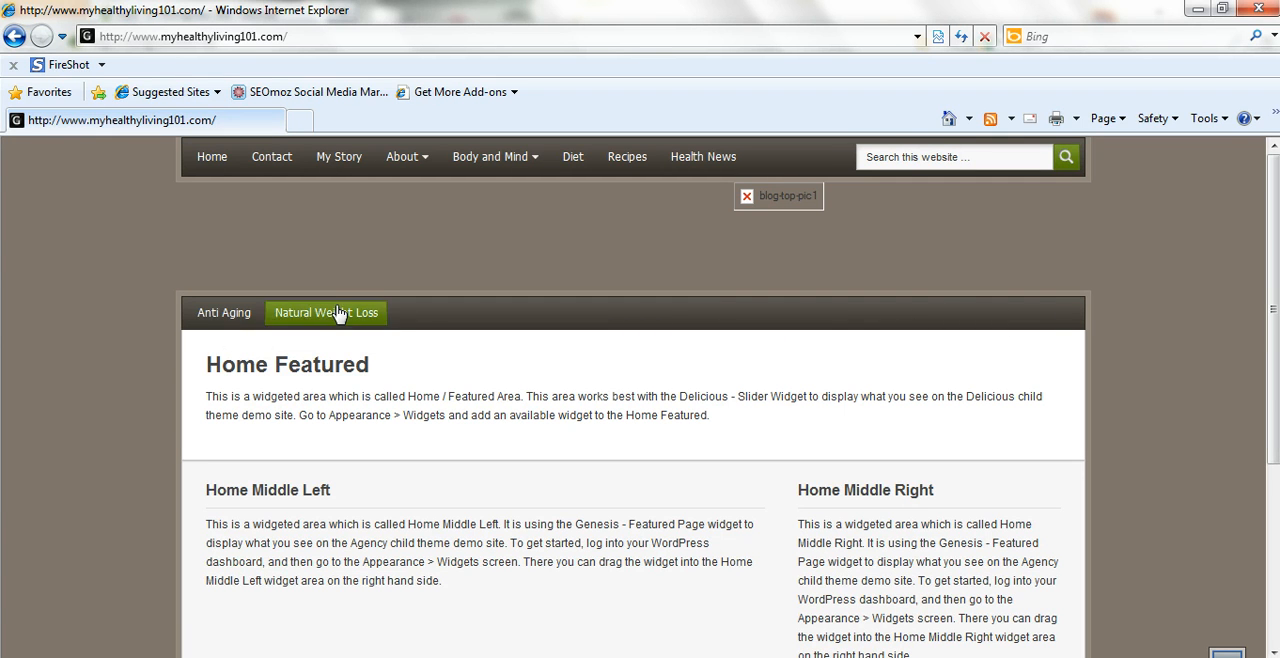
{"action": "mouse_move", "coordinate": [313, 317]}
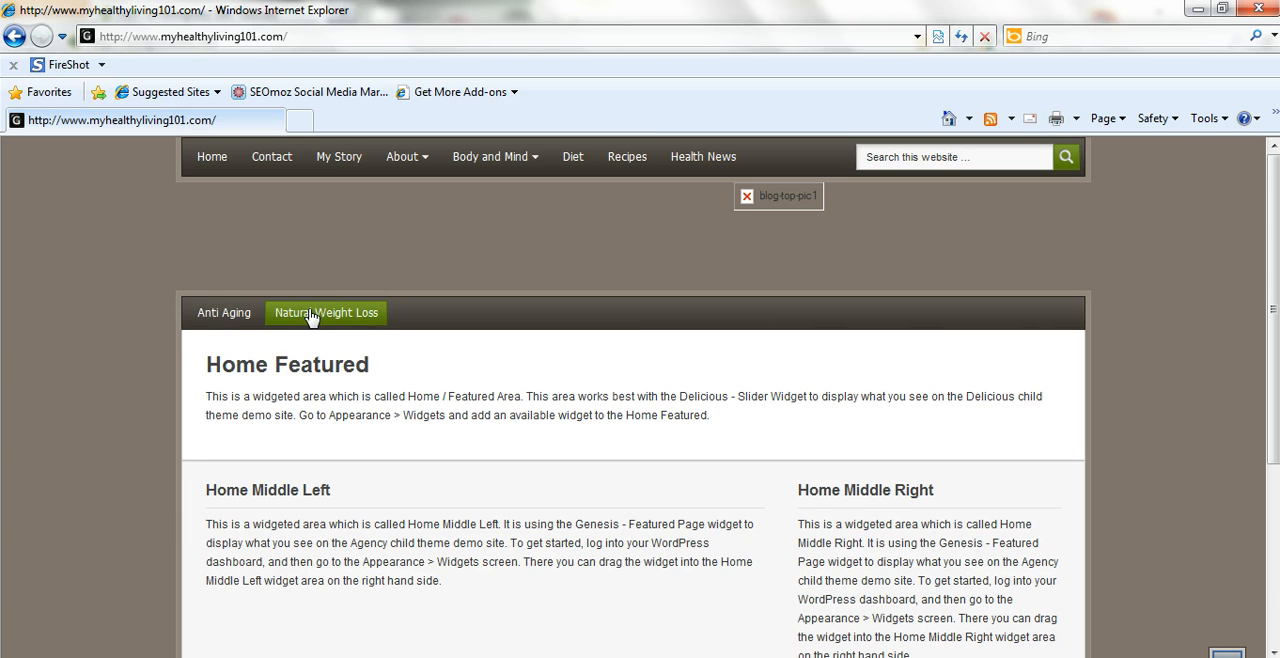
{"action": "mouse_move", "coordinate": [393, 329]}
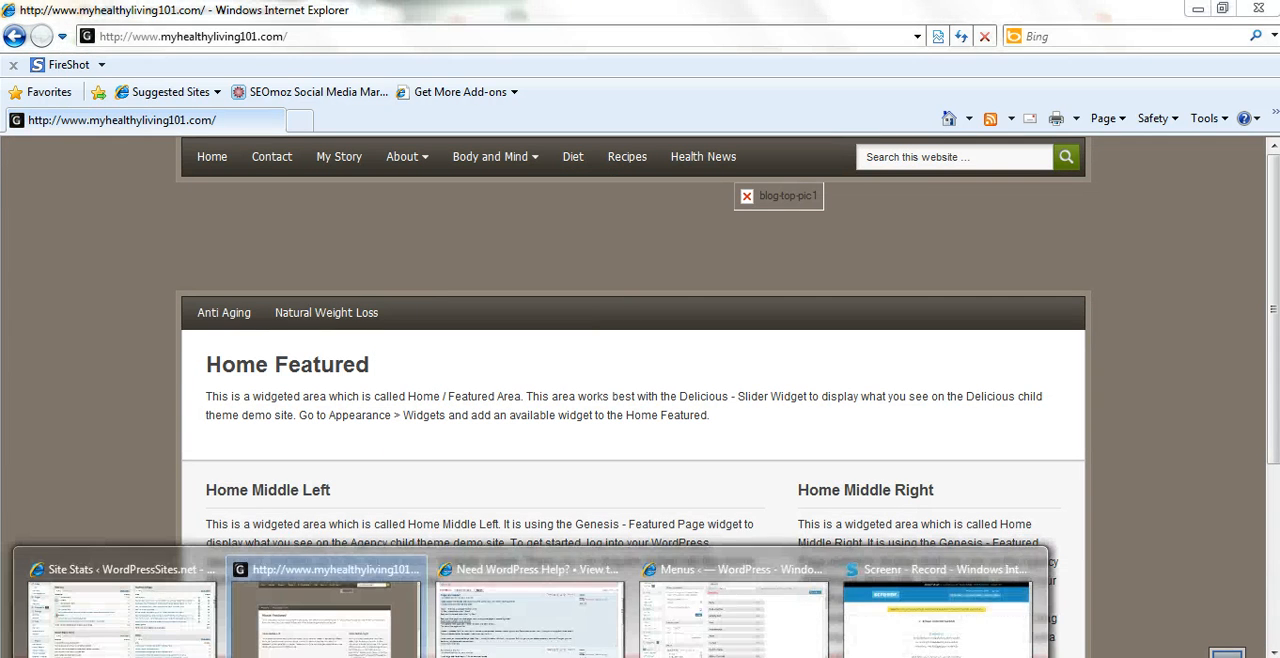
- Switch back to the Menus screen window after viewing the live site
{"action": "left_click", "coordinate": [940, 600]}
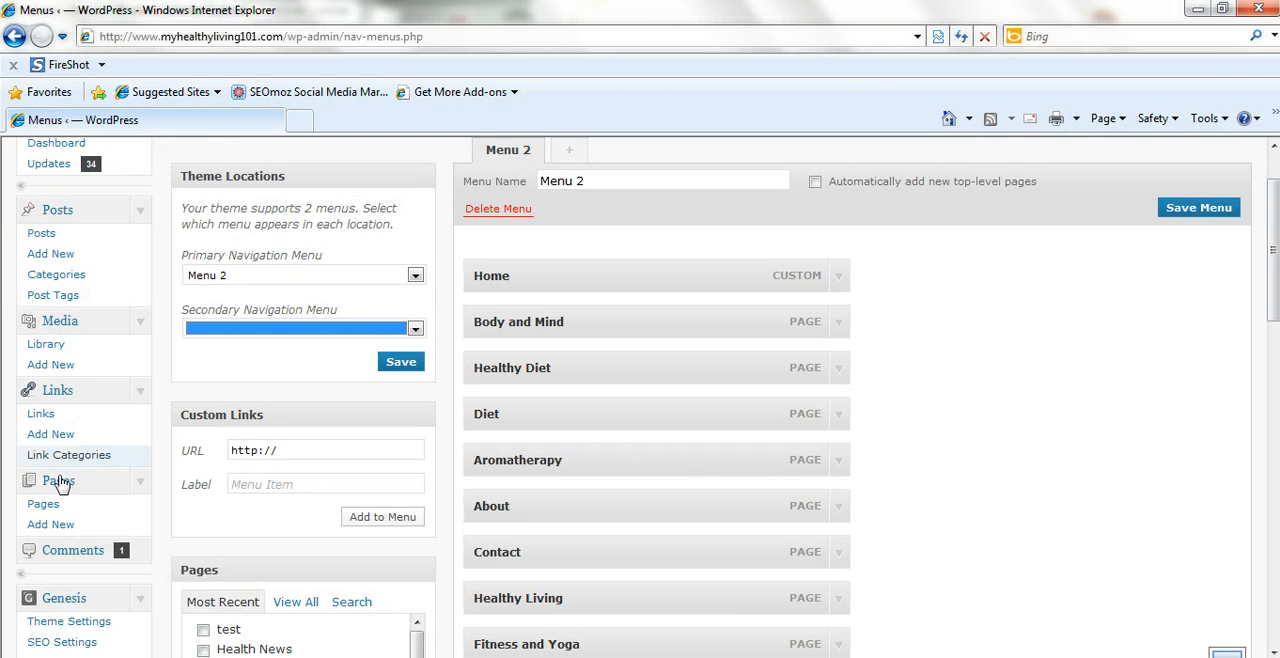
- Add a new page and enter 'test2' as its title
{"action": "left_click", "coordinate": [58, 481]}
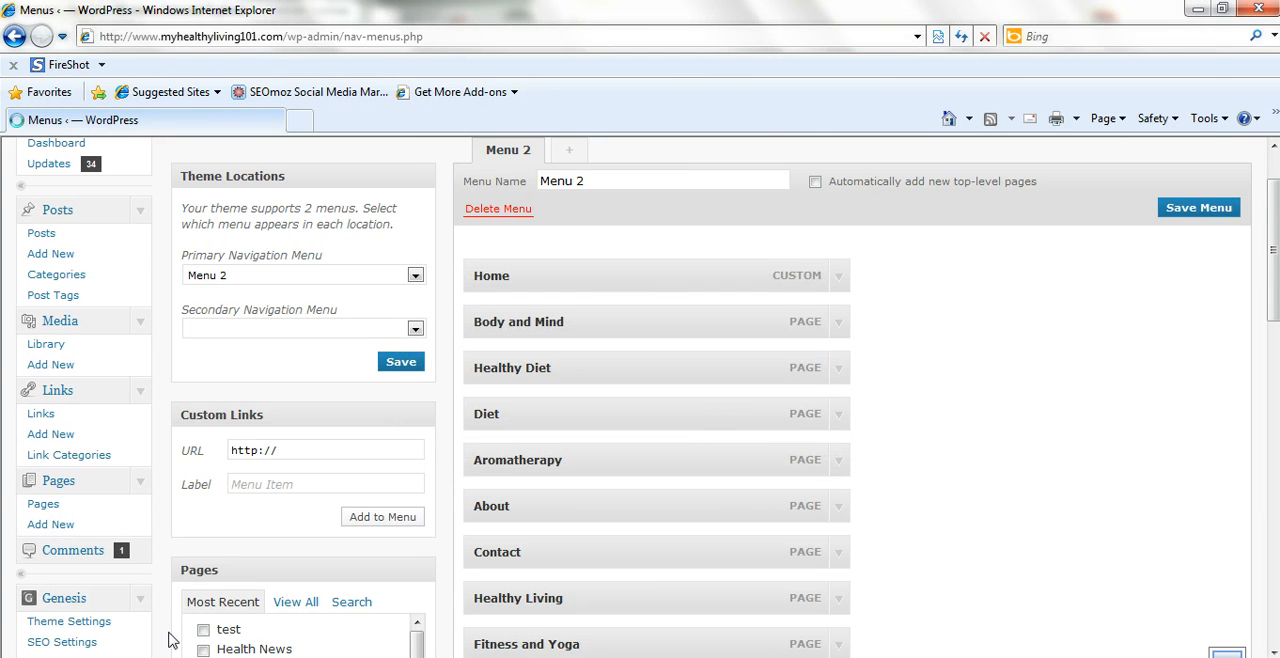
{"action": "left_click", "coordinate": [50, 524]}
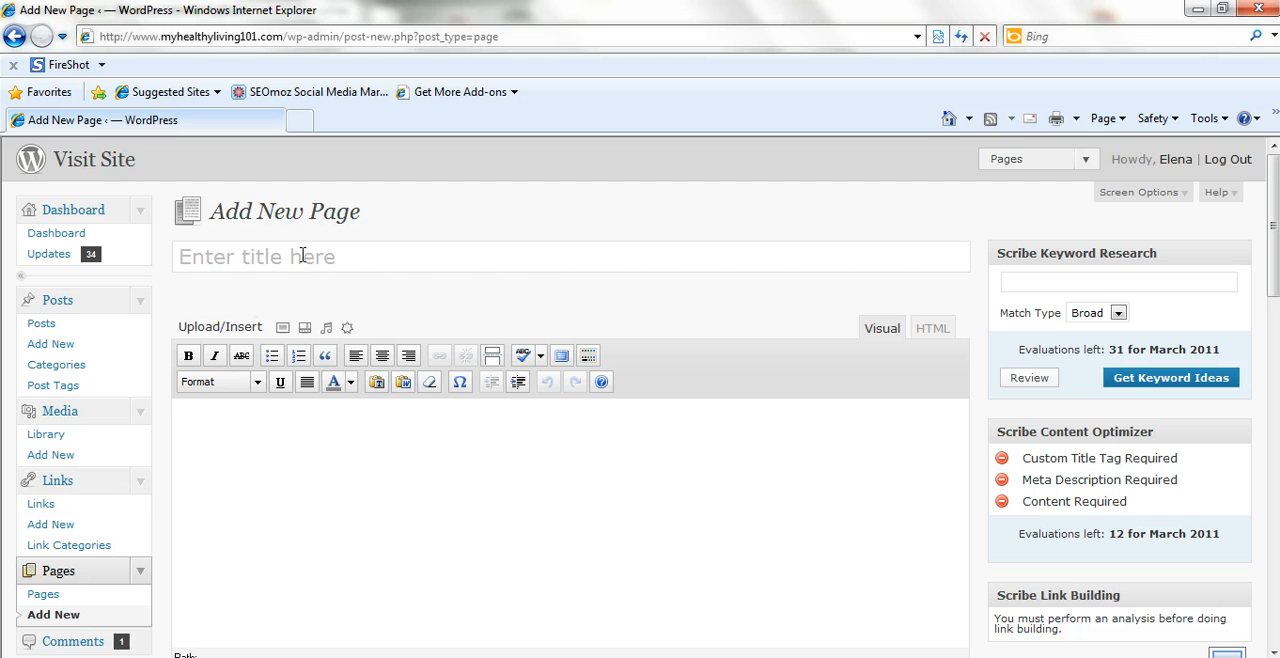
{"action": "type", "text": "test"}
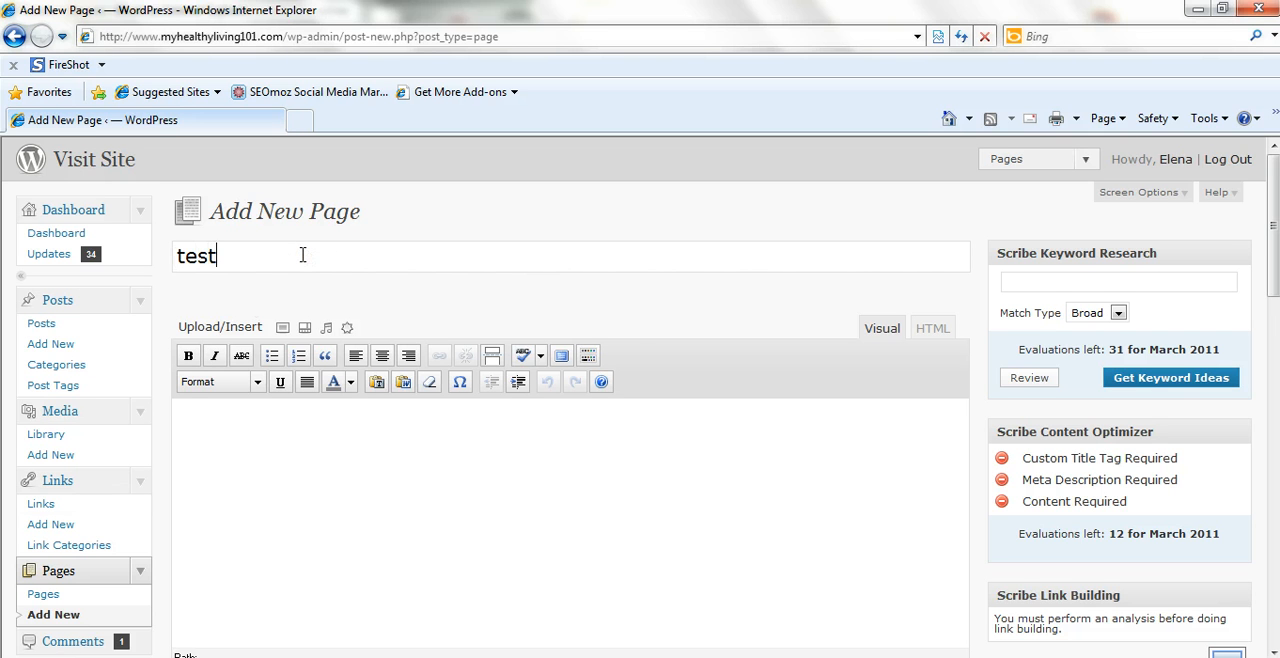
{"action": "type", "text": "2"}
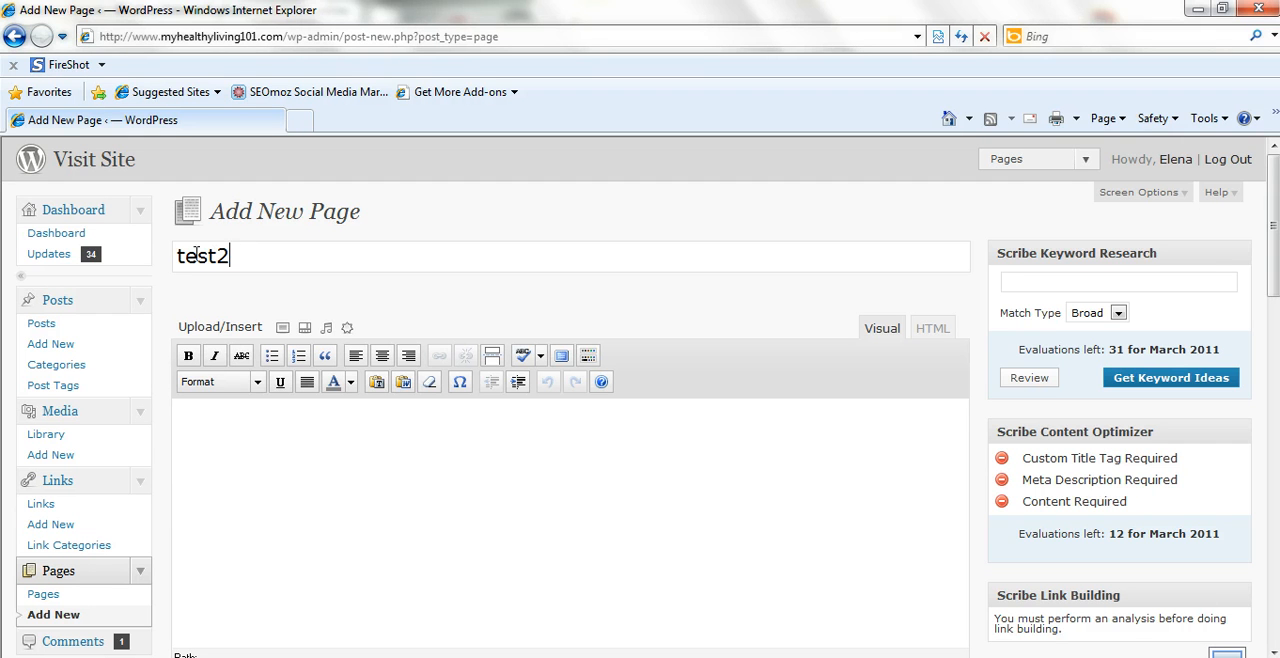
{"action": "mouse_move", "coordinate": [230, 440]}
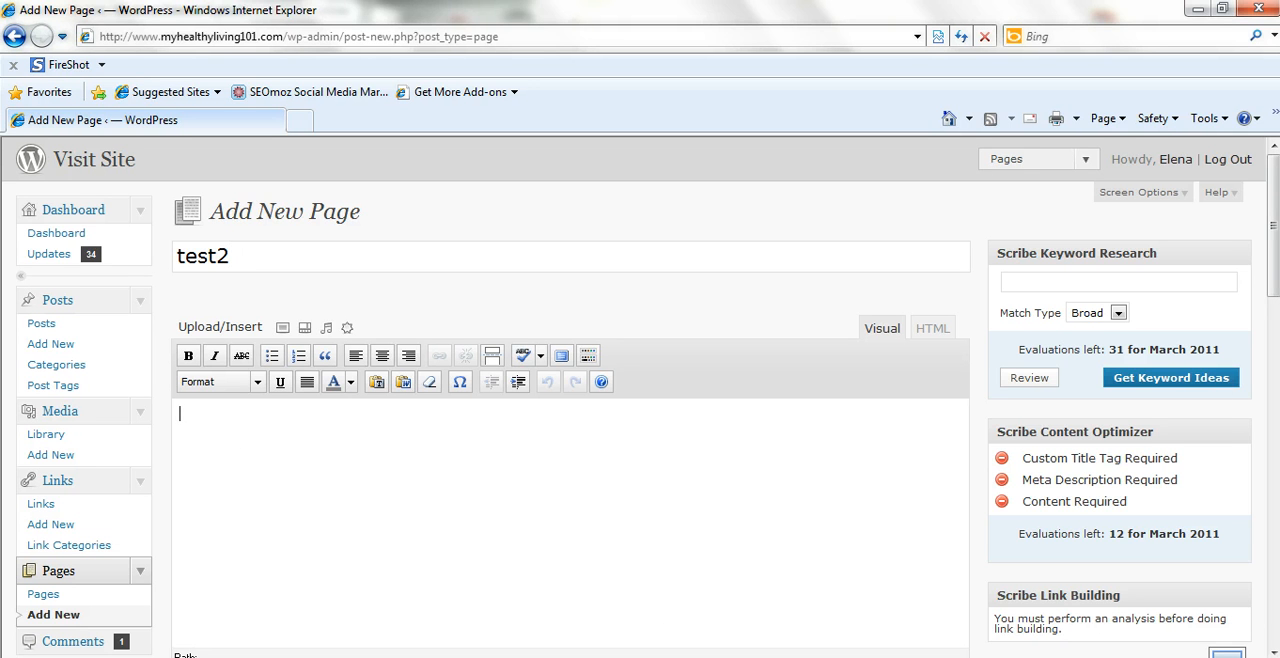
- Set the test2 page's parent to Diet in Page Attributes
{"action": "scroll", "scroll_direction": "down", "scroll_amount": 3}
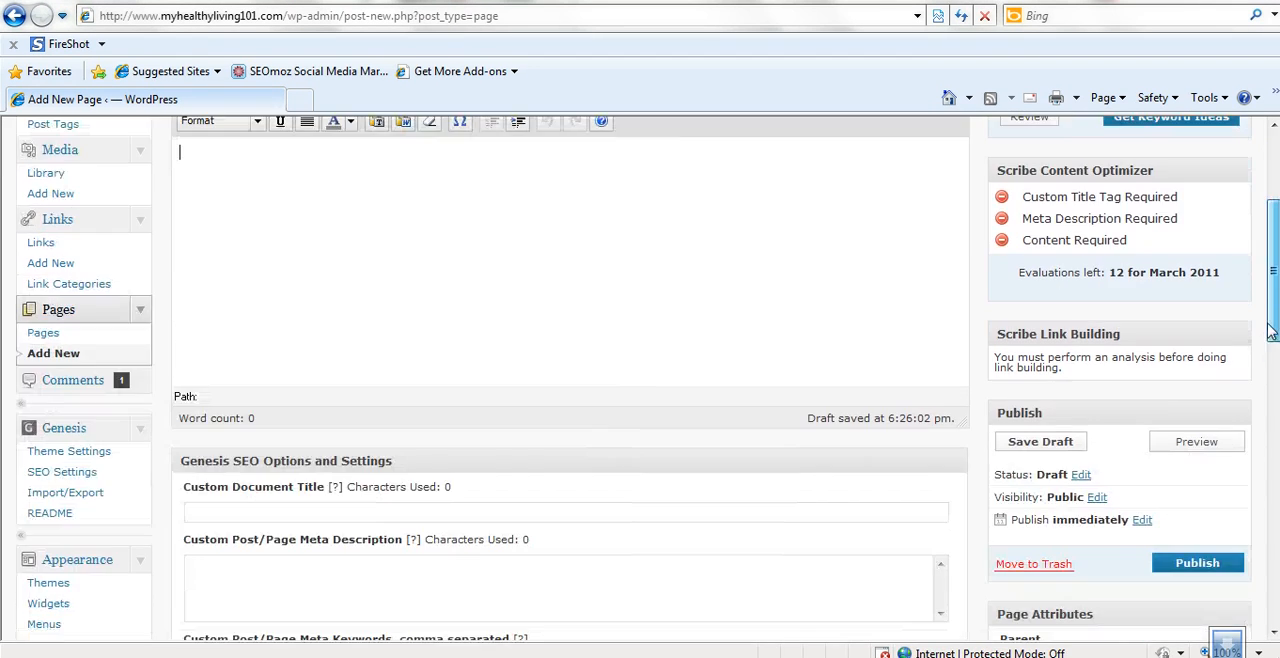
{"action": "scroll", "scroll_direction": "down", "scroll_amount": 3}
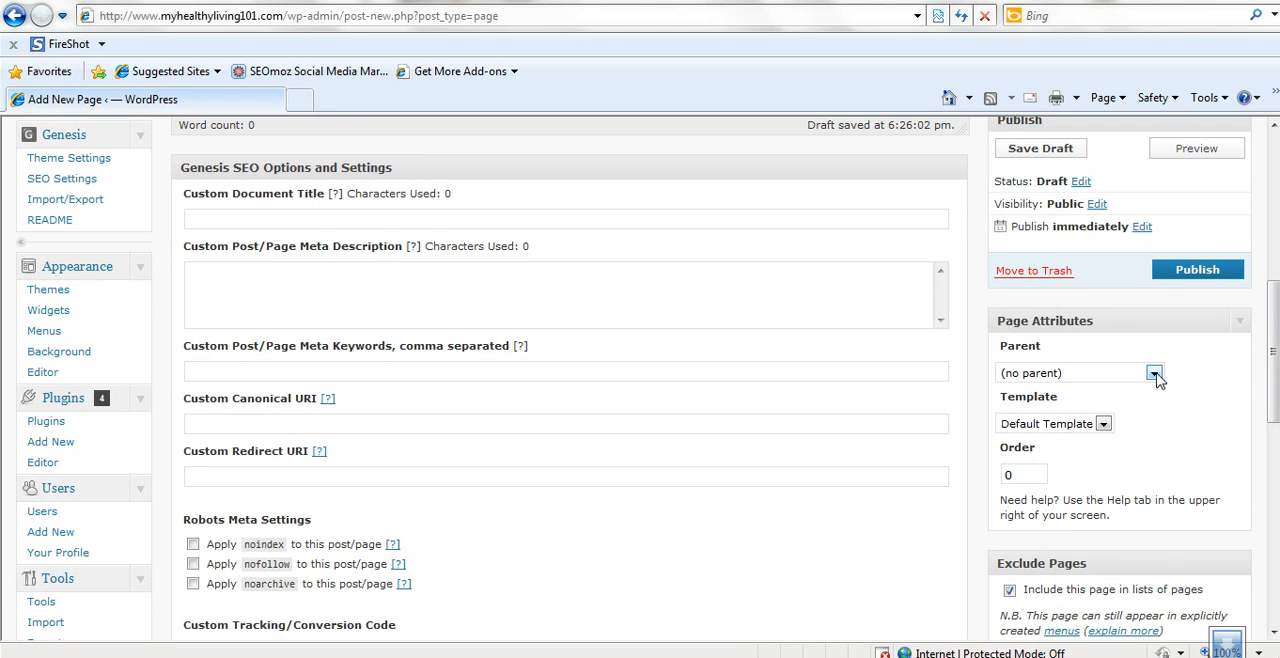
{"action": "left_click", "coordinate": [1154, 372]}
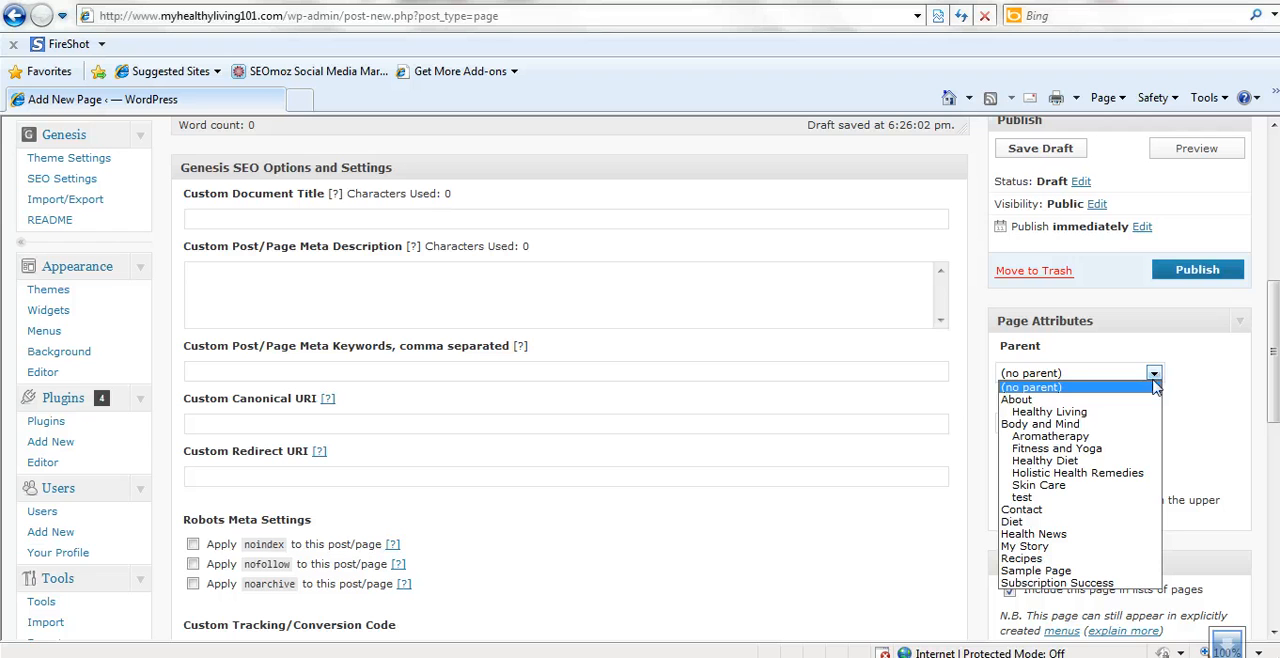
{"action": "mouse_move", "coordinate": [1040, 424]}
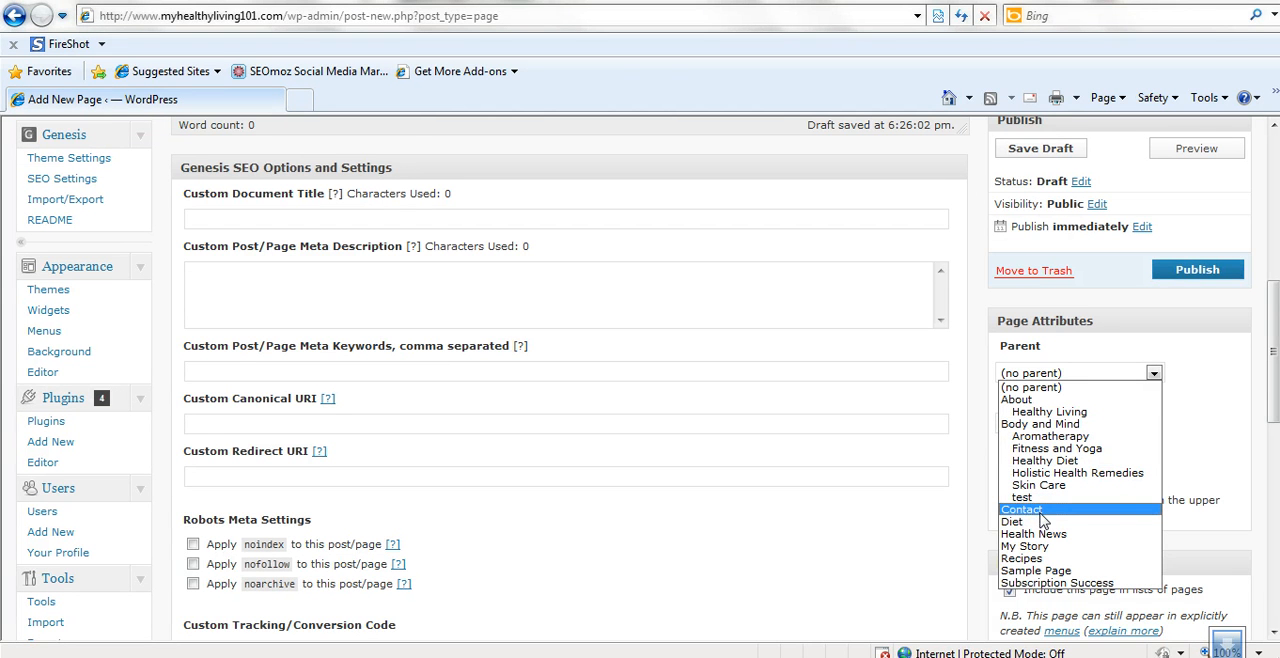
{"action": "mouse_move", "coordinate": [1012, 521]}
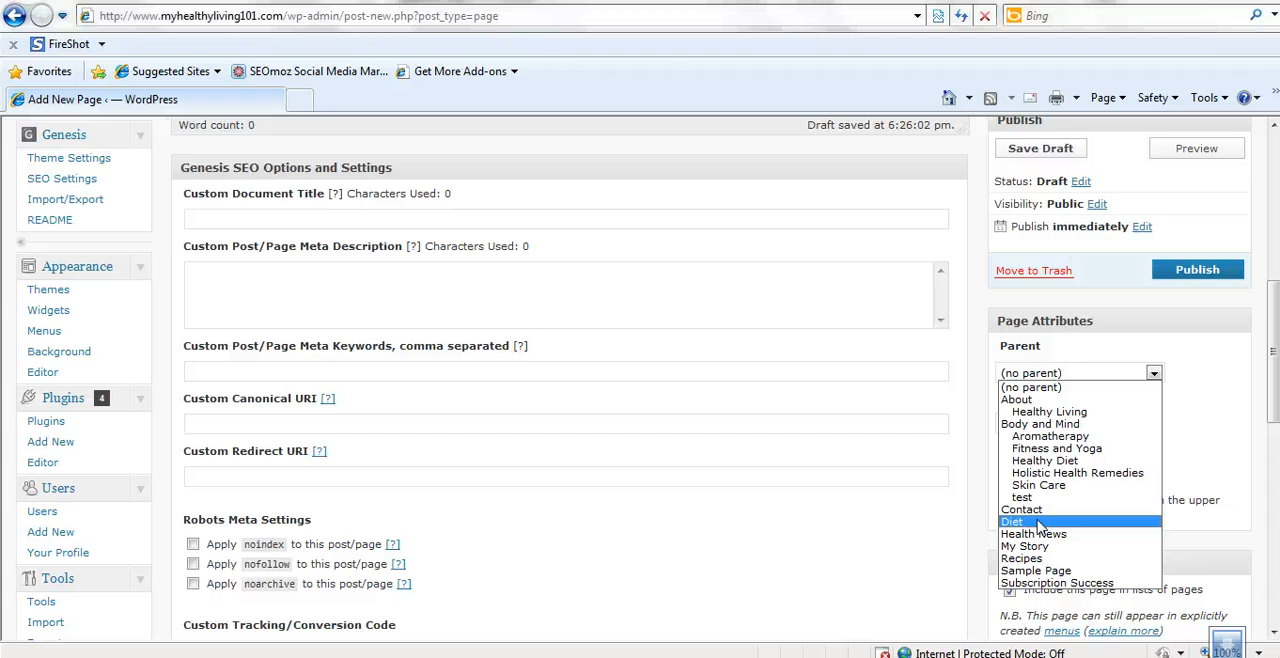
{"action": "left_click", "coordinate": [1013, 521]}
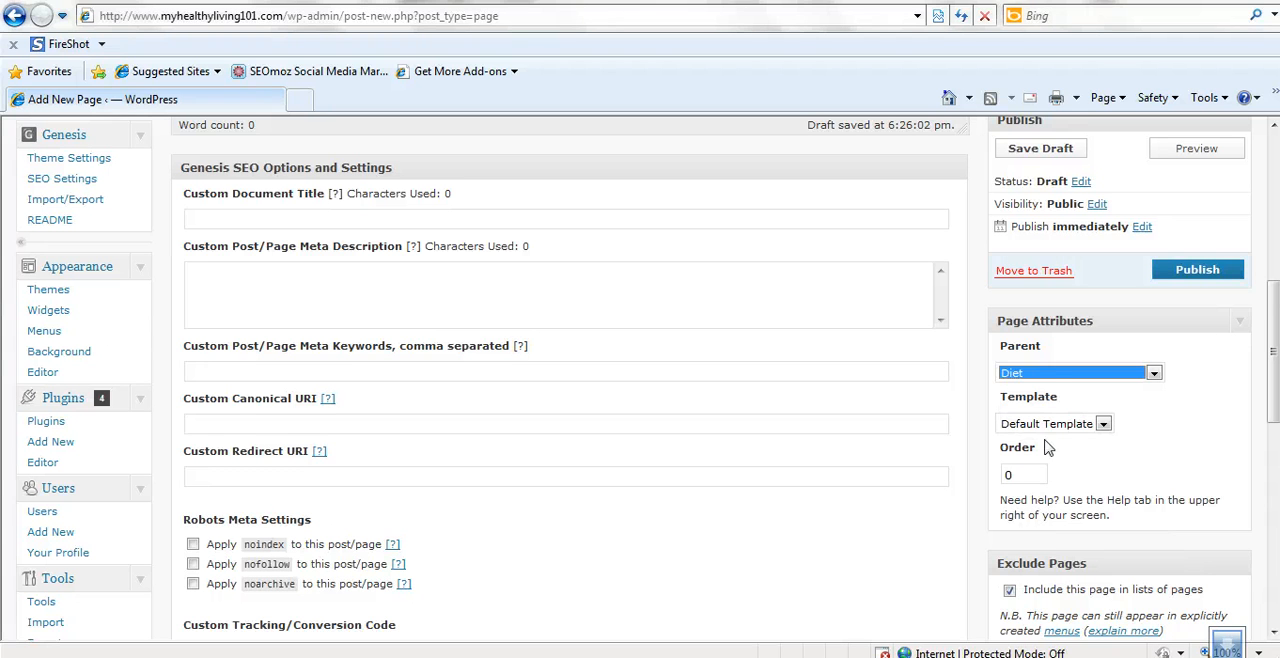
{"action": "mouse_move", "coordinate": [1095, 332]}
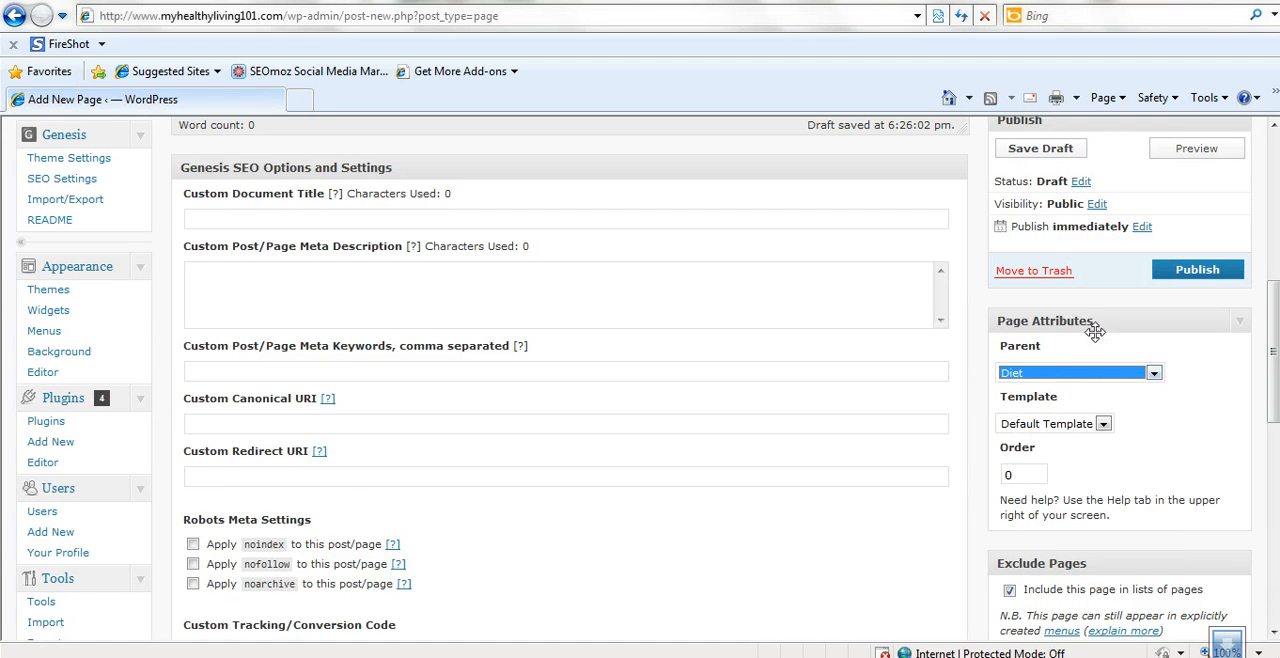
- Publish the test2 page
{"action": "left_click", "coordinate": [1197, 269]}
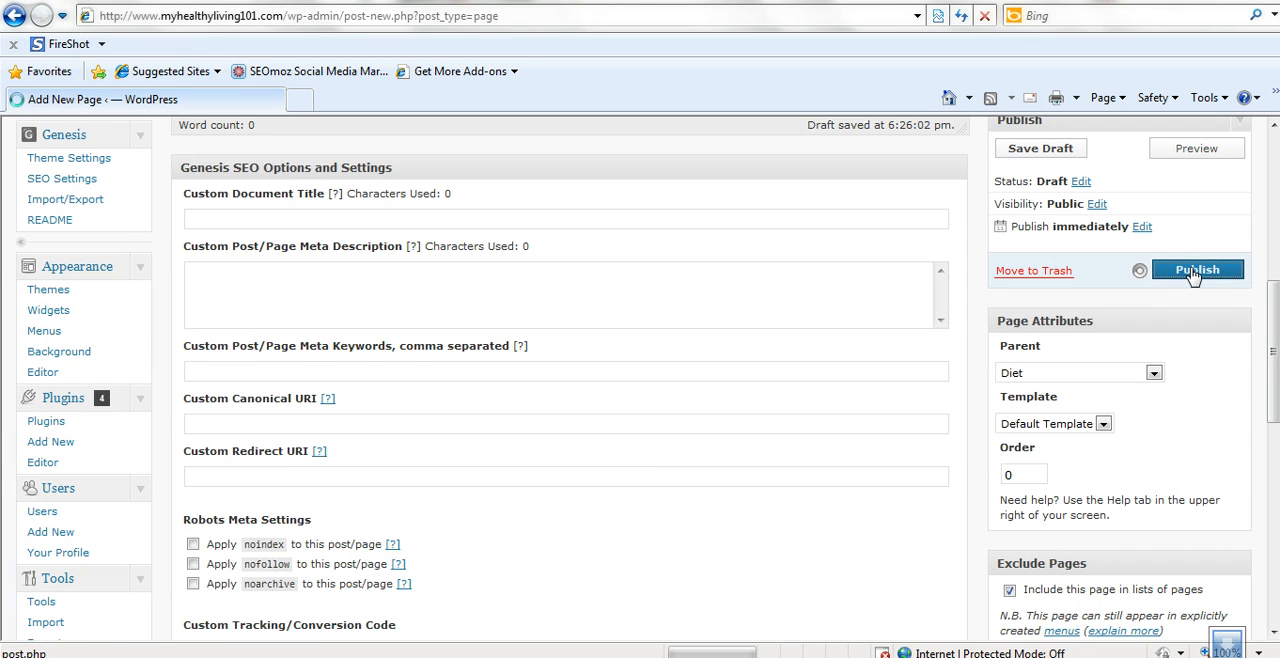
{"action": "left_click", "coordinate": [1197, 269]}
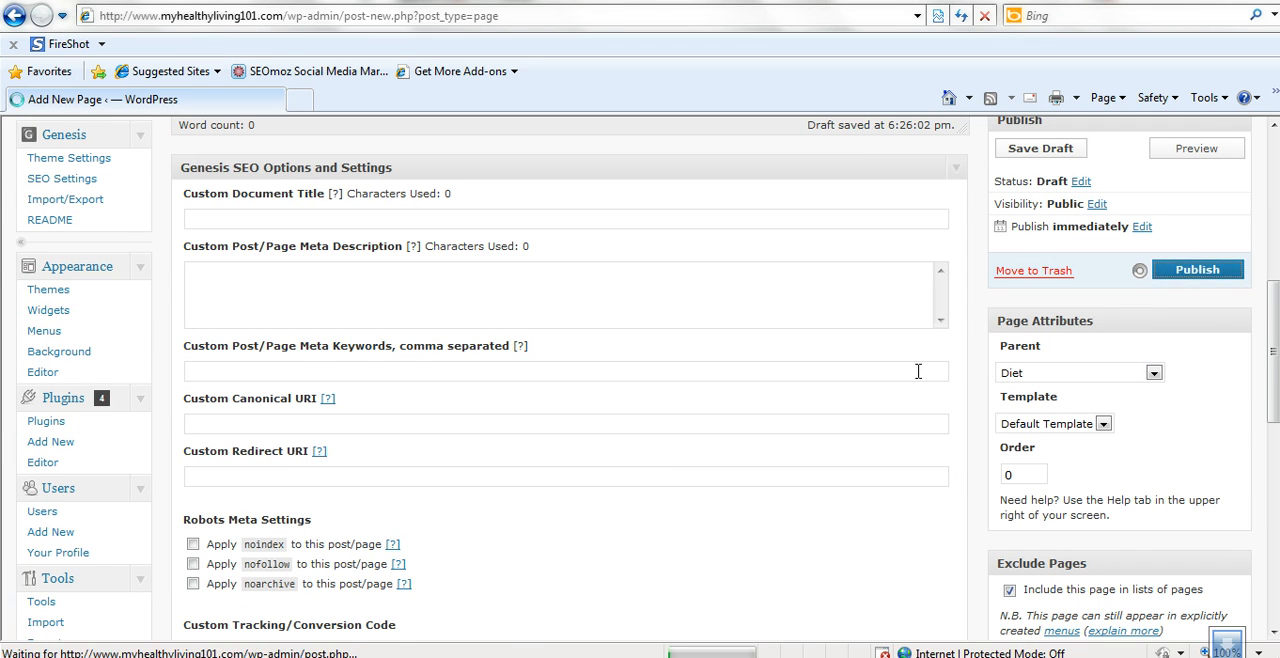
{"action": "left_click", "coordinate": [1196, 269]}
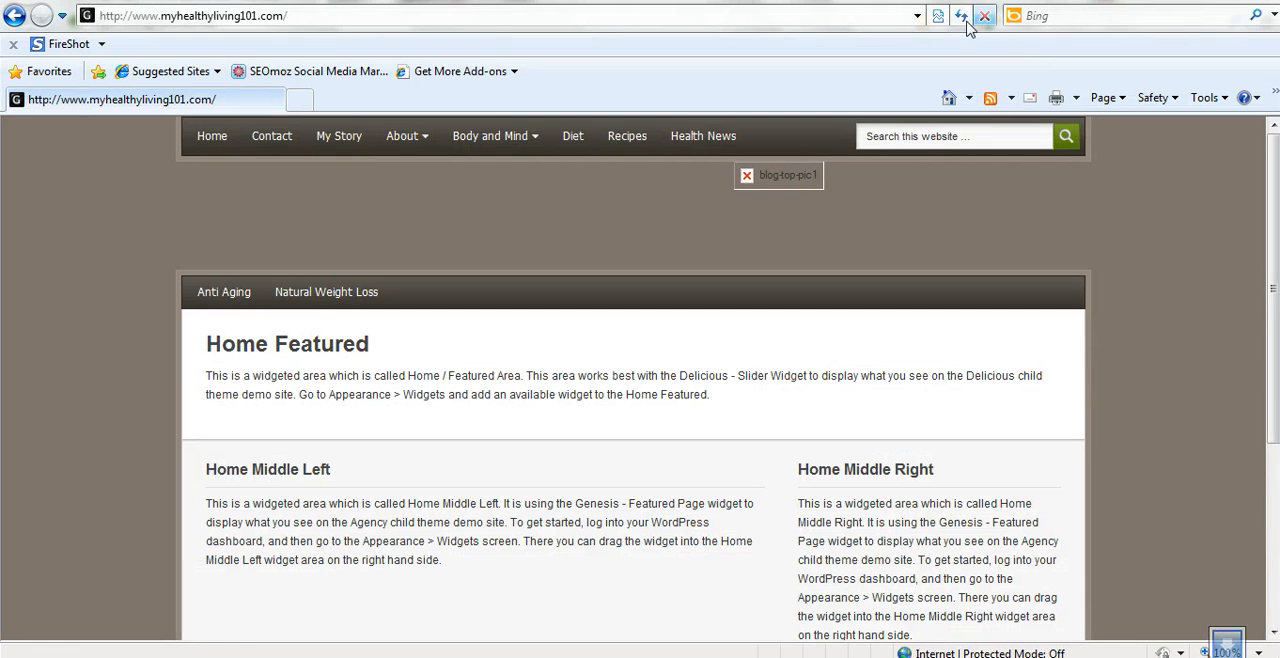
- Reload the live site to show test2 under the Diet drop-down
{"action": "left_click", "coordinate": [960, 15]}
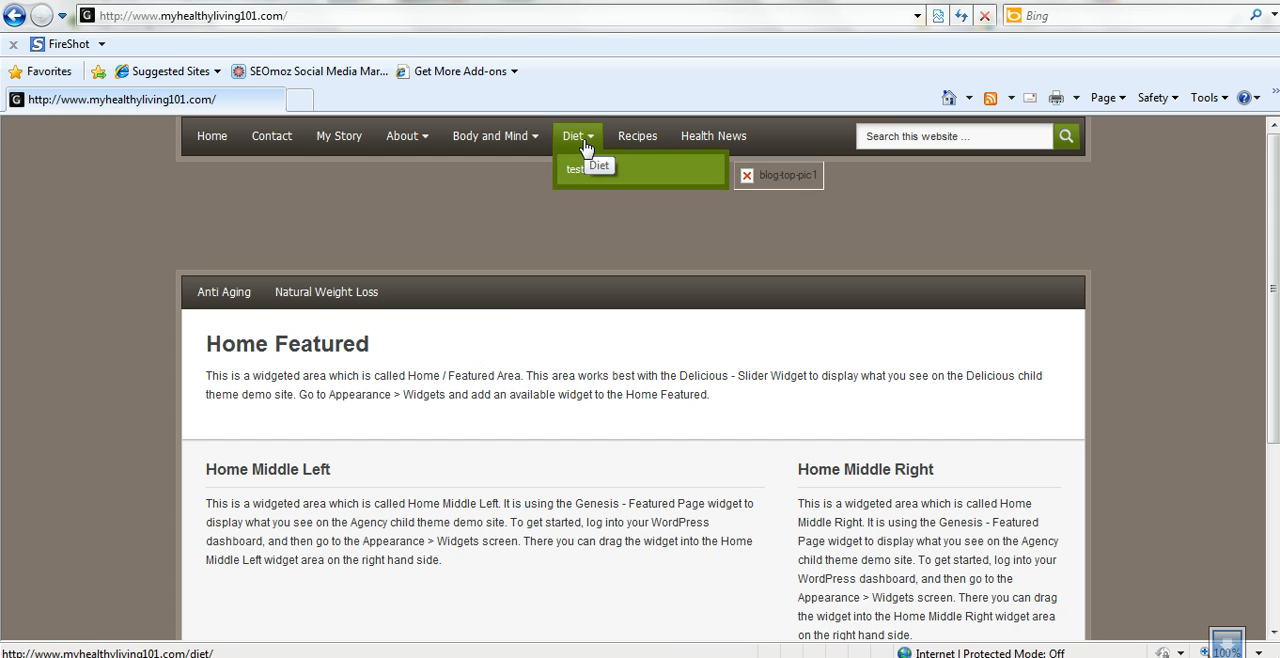
{"action": "mouse_move", "coordinate": [580, 169]}
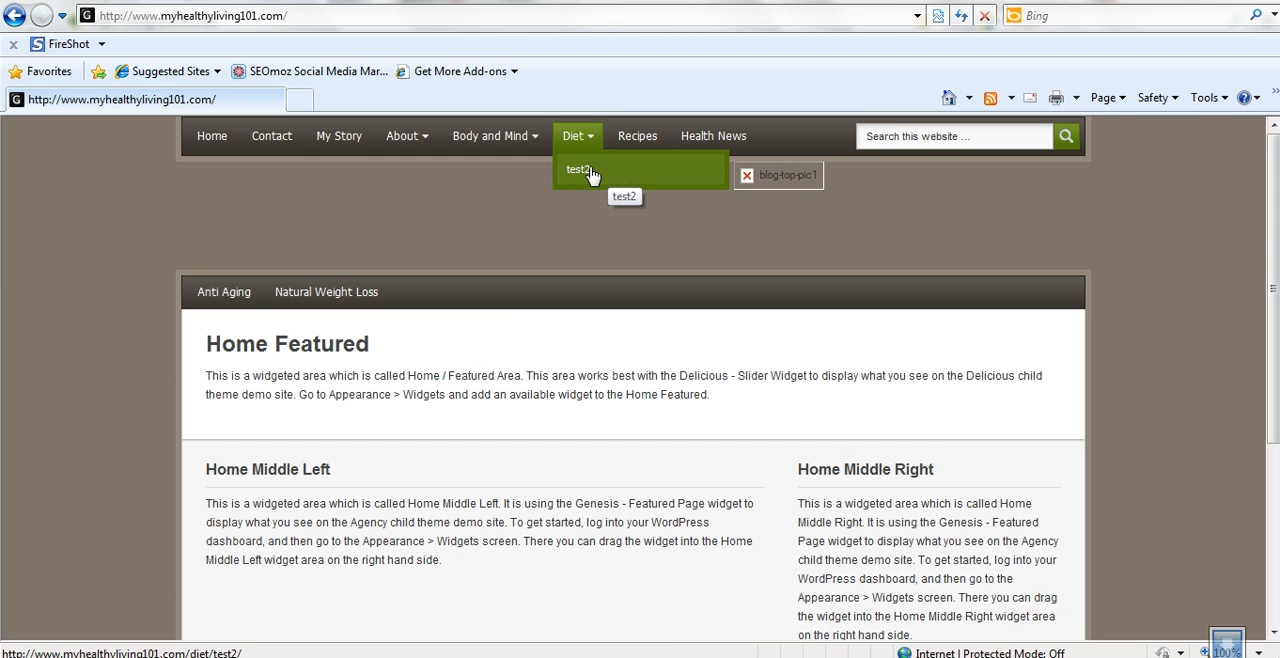
{"action": "mouse_move", "coordinate": [578, 170]}
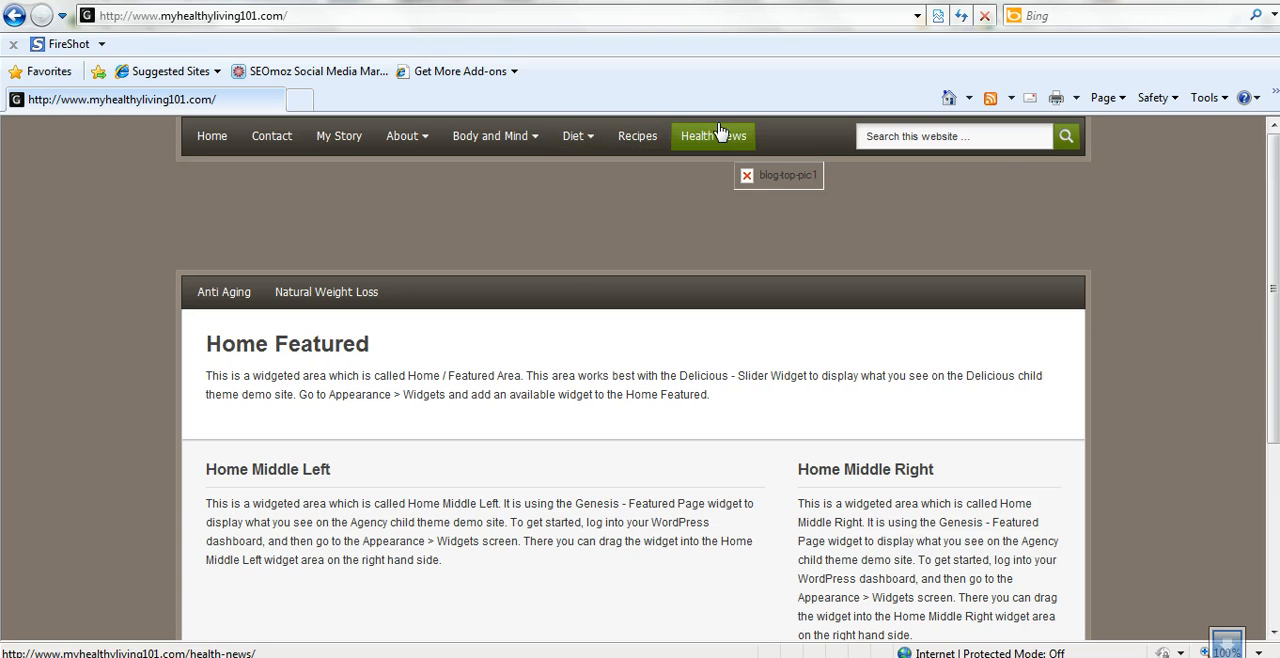
{"action": "mouse_move", "coordinate": [713, 135]}
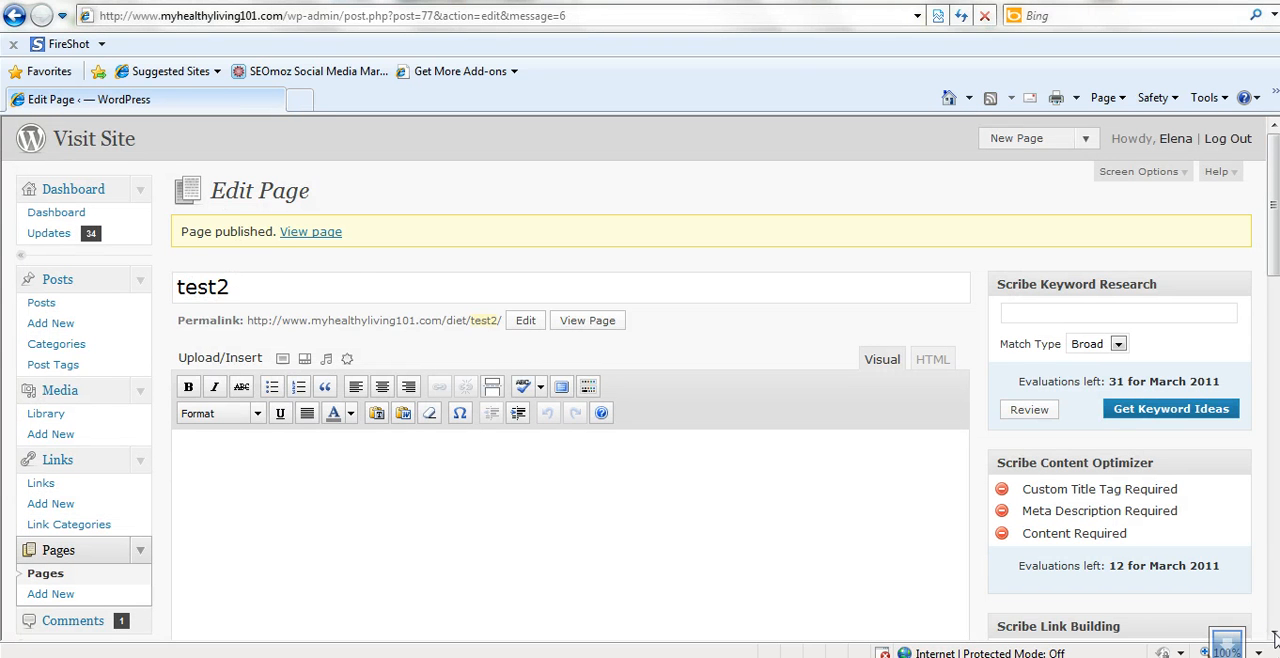
- Scroll to Page Attributes and open test2's Parent list, still showing Diet
{"action": "scroll", "scroll_direction": "down", "scroll_amount": 3}
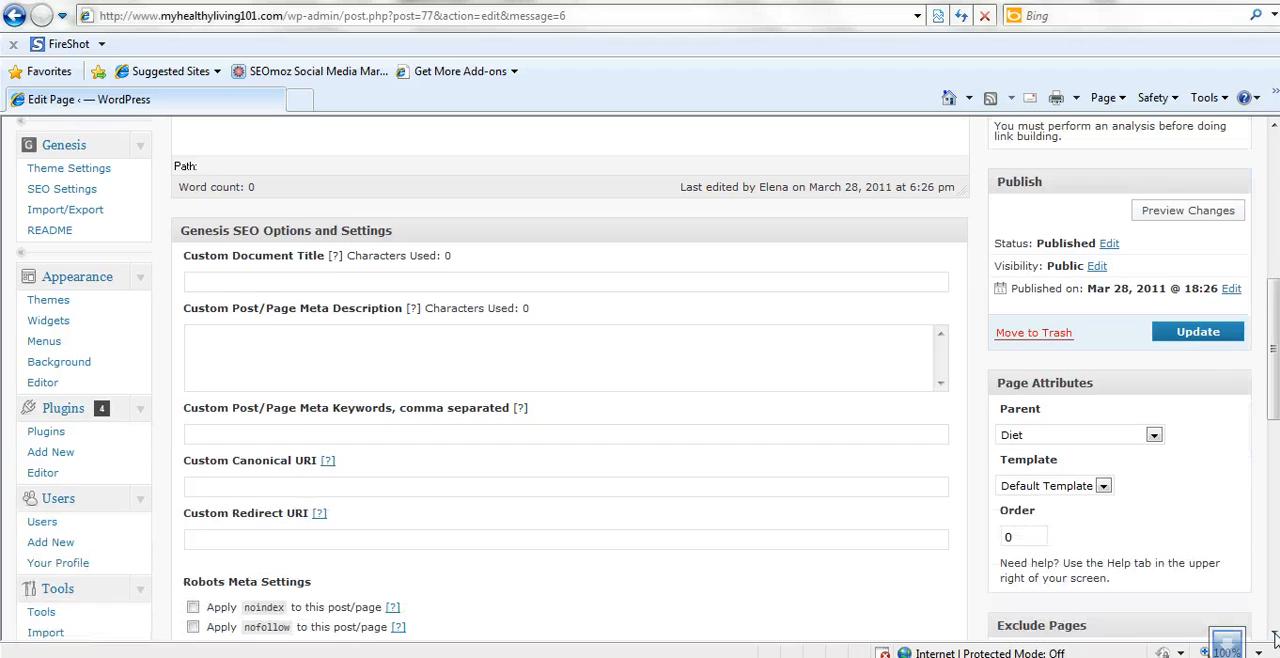
{"action": "left_click", "coordinate": [1154, 434]}
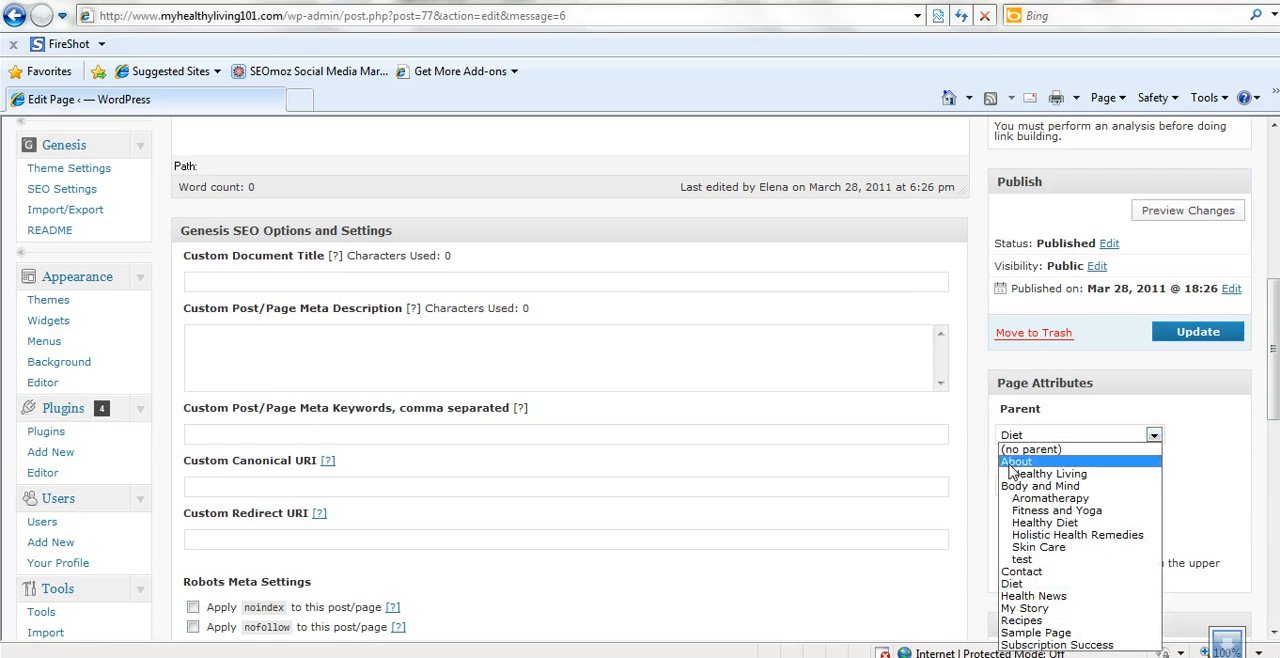
{"action": "mouse_move", "coordinate": [1050, 498]}
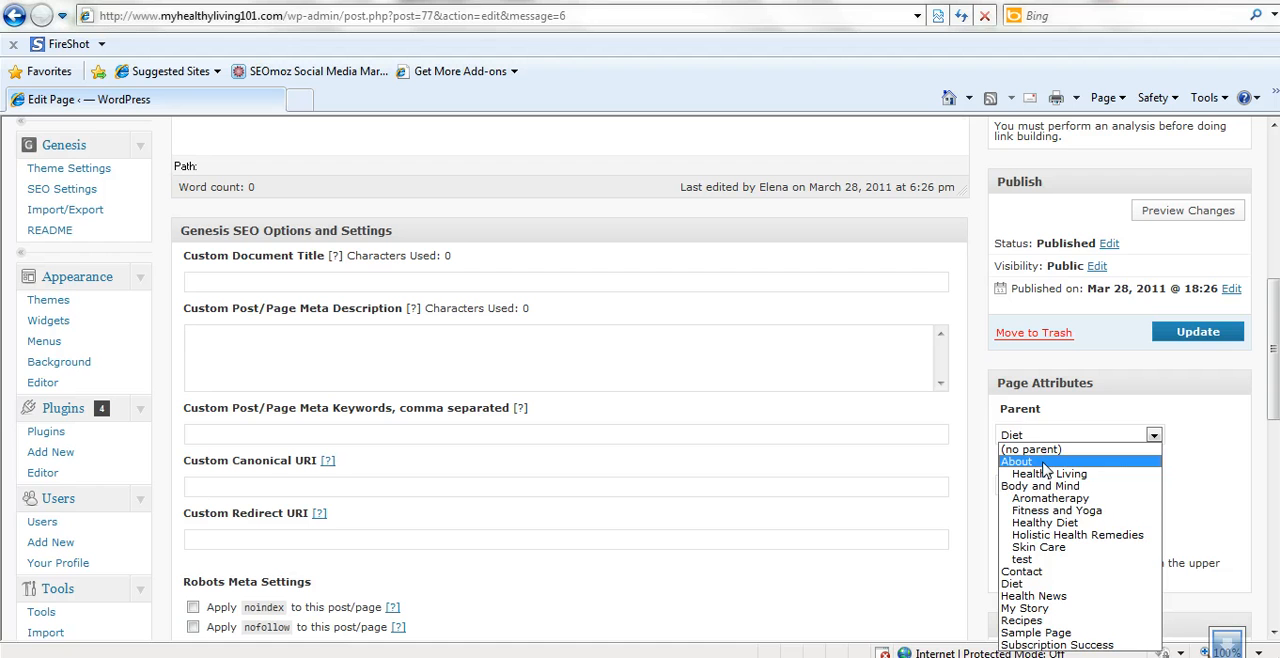
{"action": "mouse_move", "coordinate": [1040, 485]}
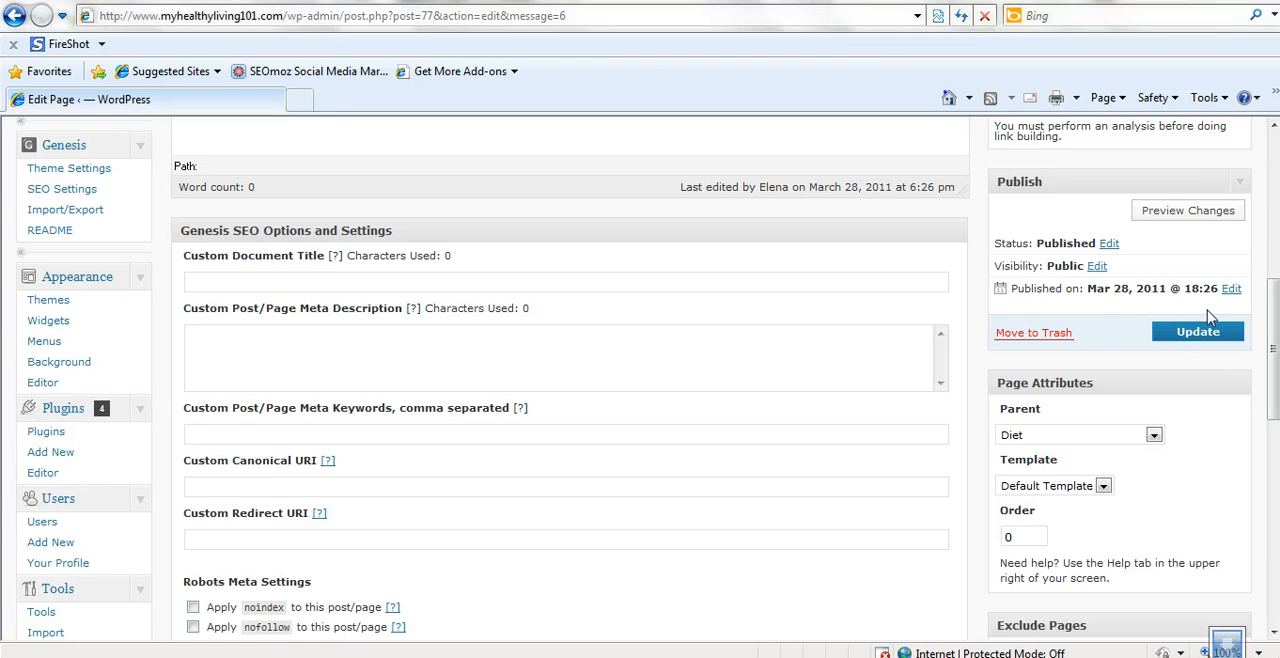
{"action": "mouse_move", "coordinate": [1270, 160]}
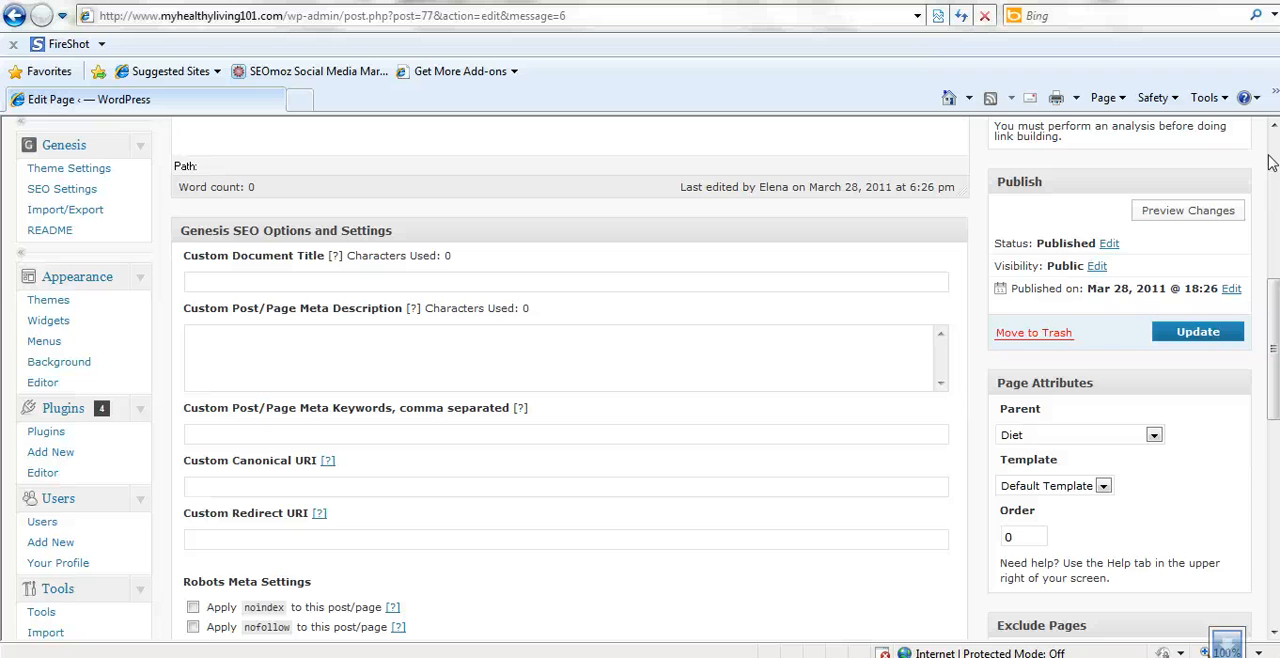
{"action": "mouse_move", "coordinate": [938, 381]}
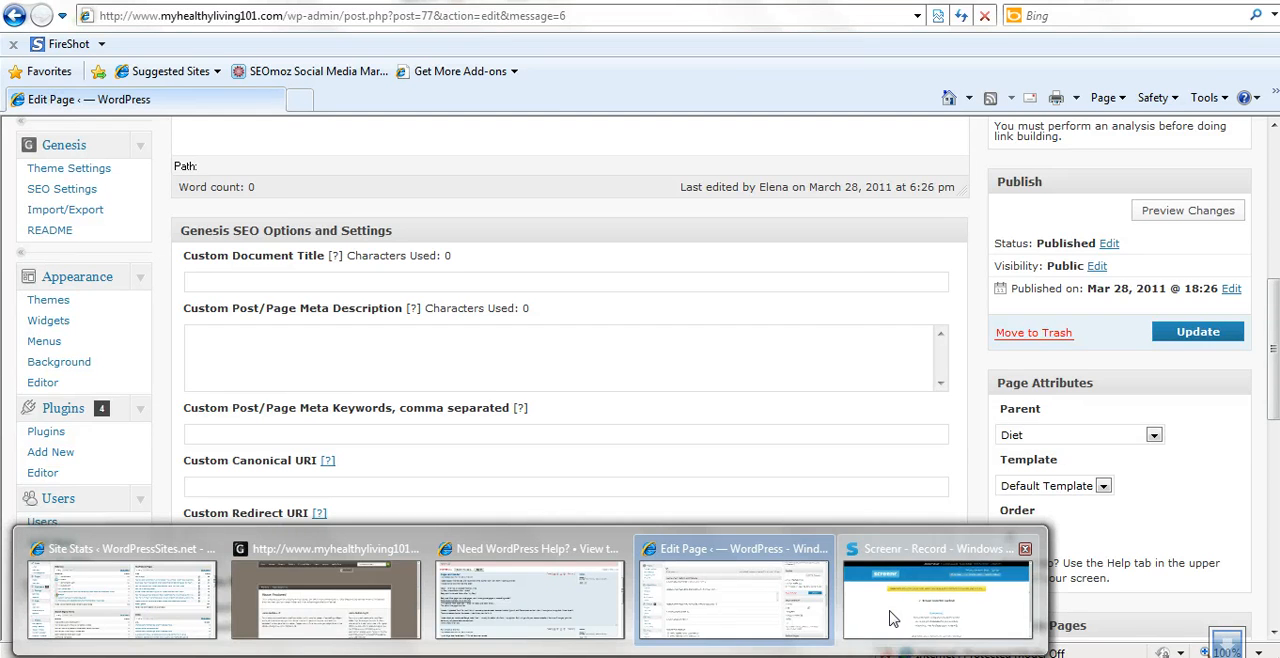
- Return to the test2 editor and list its templates: Default Template, Archive, Blog
{"action": "left_click", "coordinate": [936, 590]}
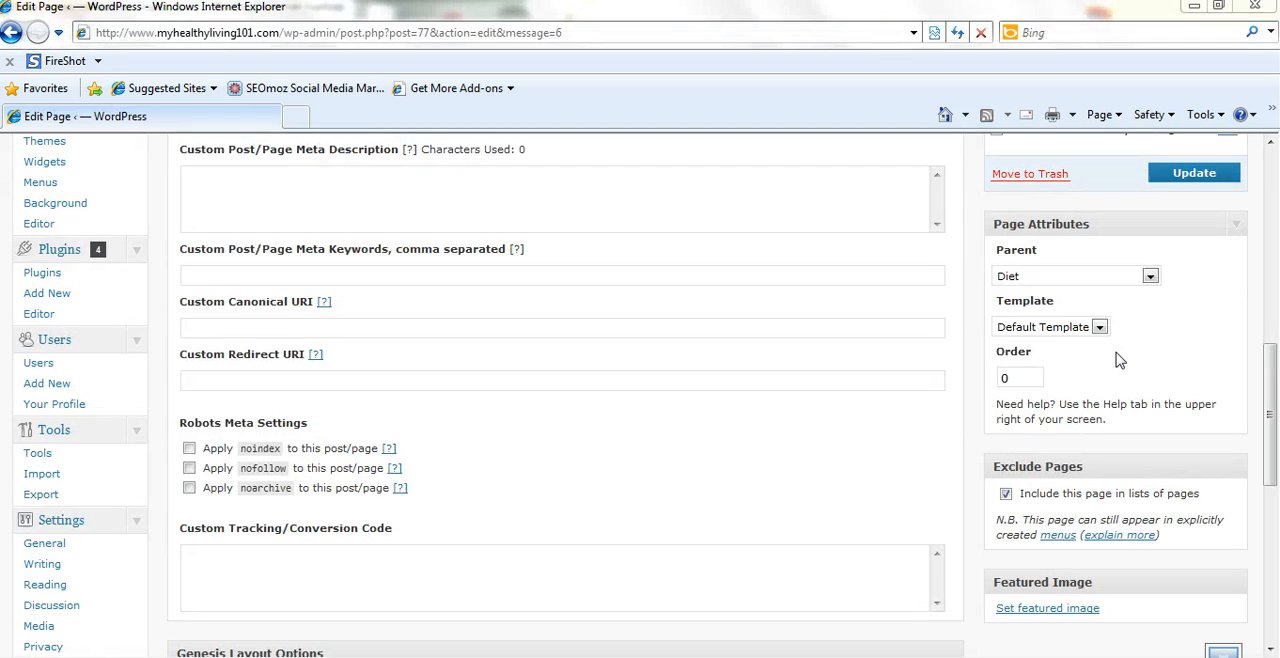
{"action": "left_click", "coordinate": [1099, 327]}
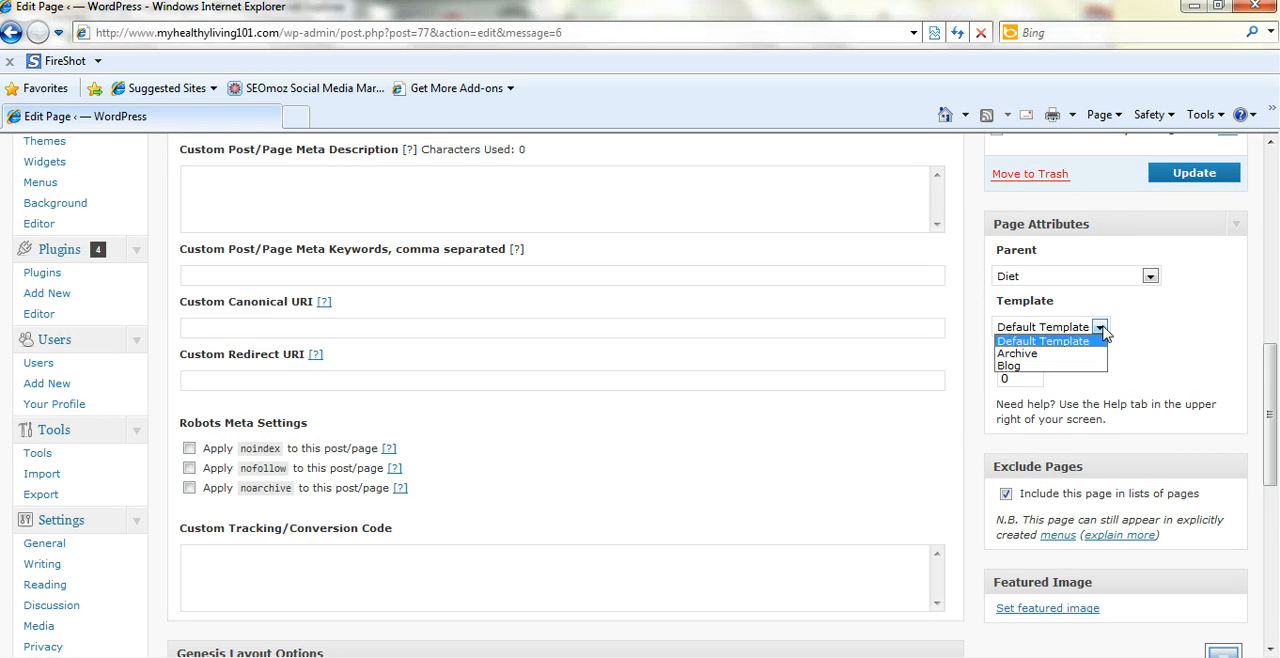
{"action": "mouse_move", "coordinate": [1048, 341]}
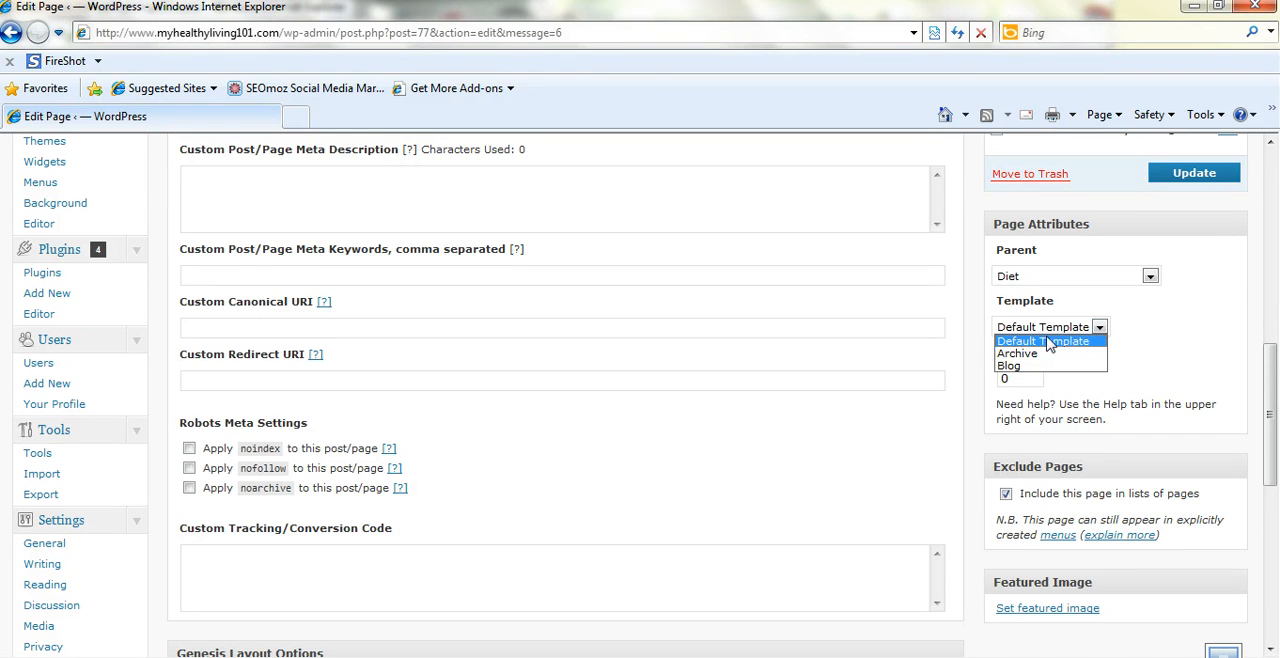
{"action": "mouse_move", "coordinate": [1017, 353]}
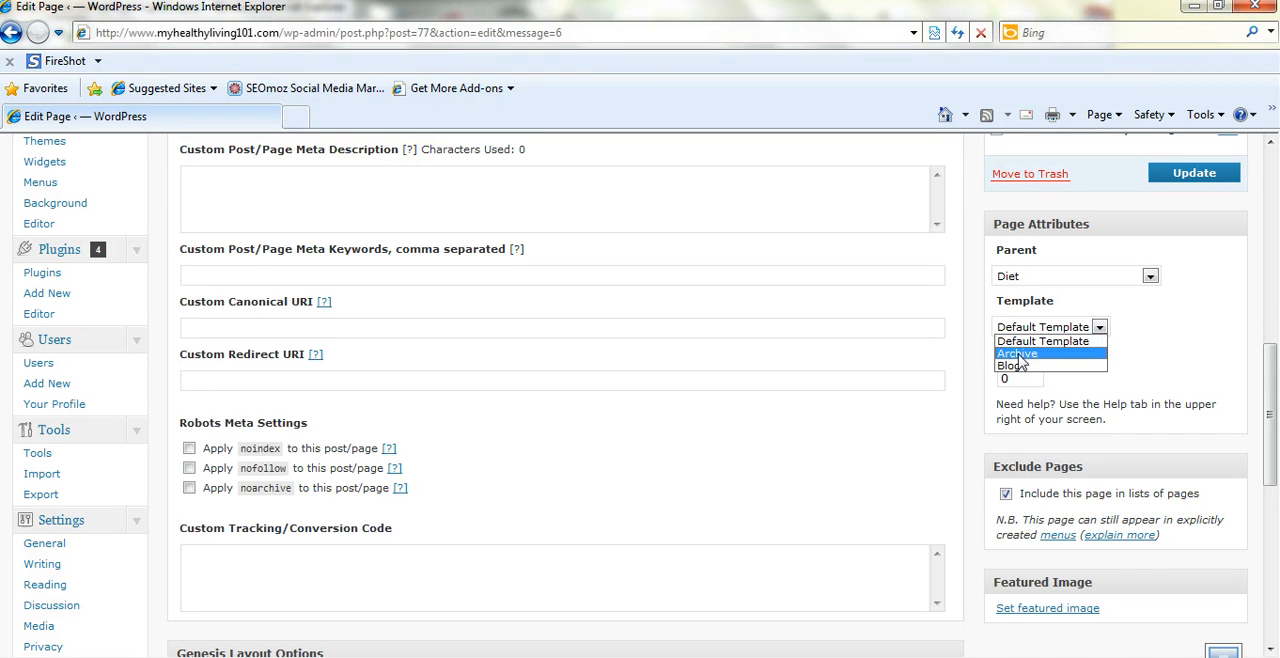
{"action": "mouse_move", "coordinate": [1011, 365]}
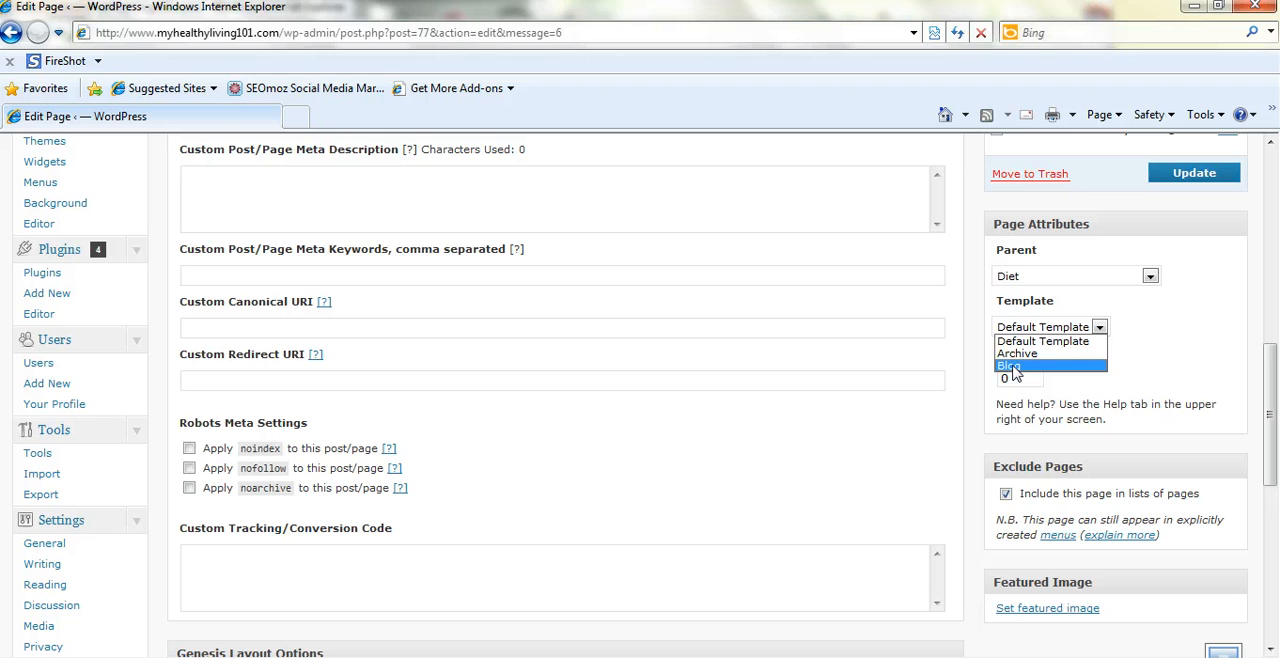